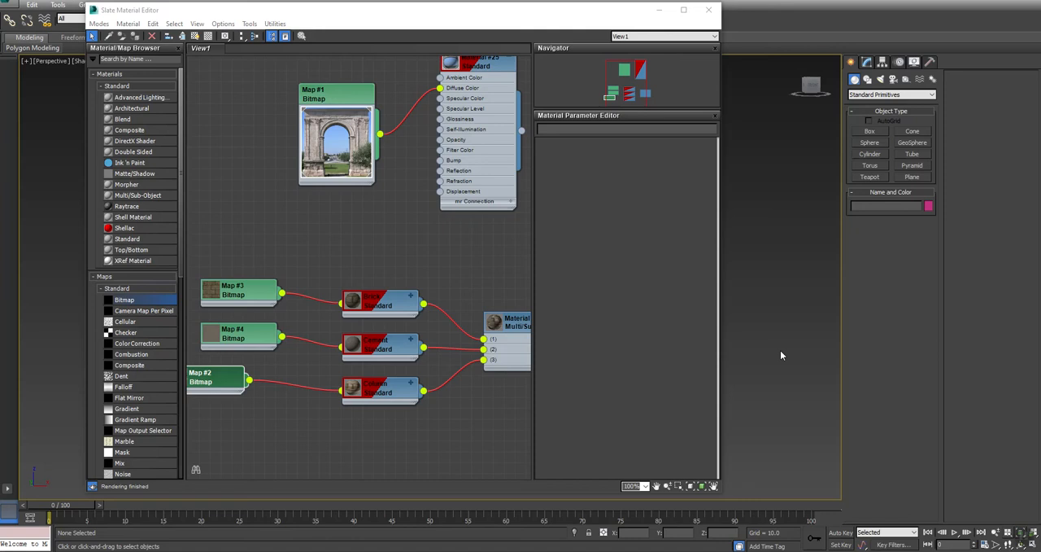
pyautogui.moveTo(226, 373)
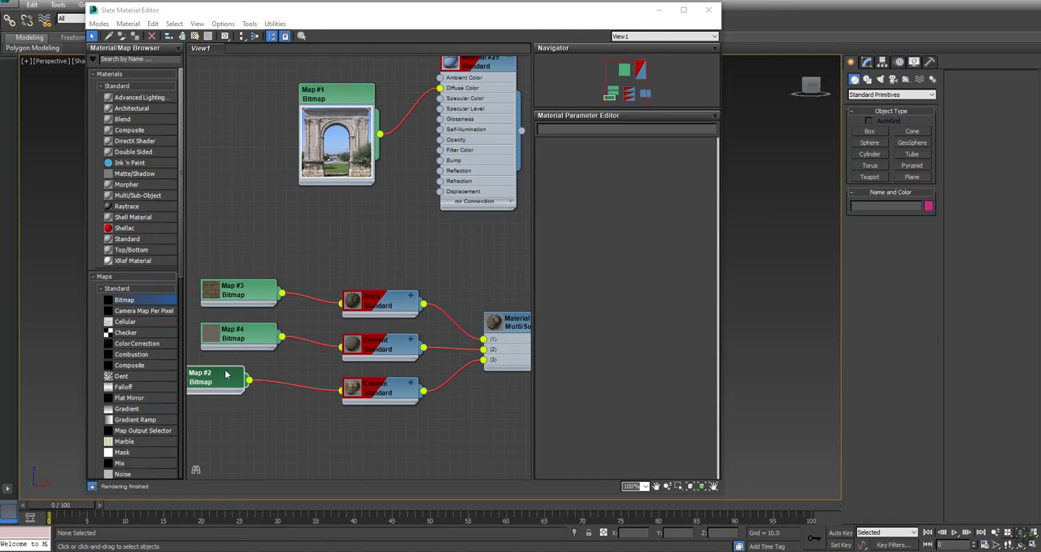
# Move the Slate Material Editor aside, check the arch's Multi/Sub-Object material, then close it
pyautogui.moveTo(200, 377); pyautogui.dragTo(221, 388)
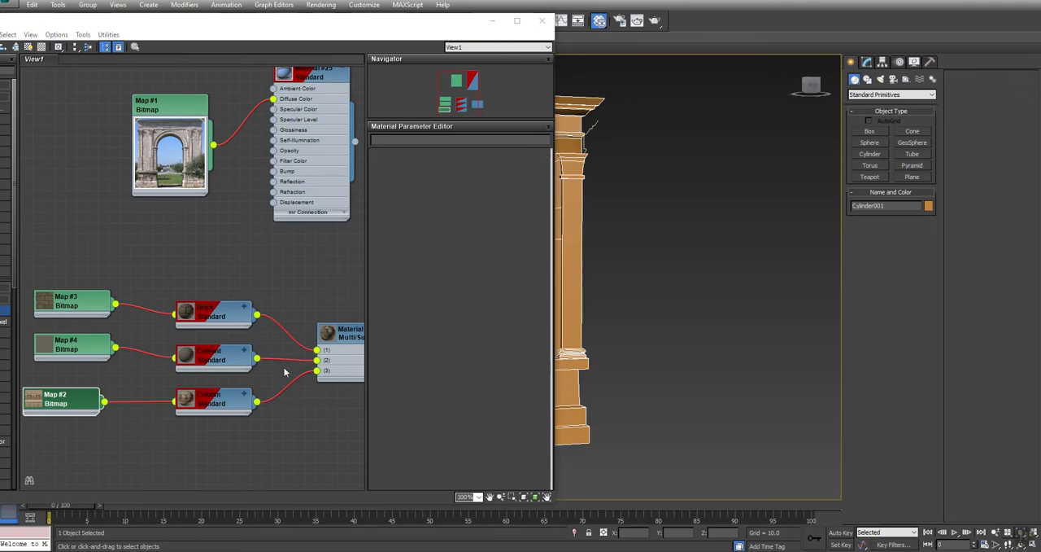
pyautogui.rightClick(329, 334)
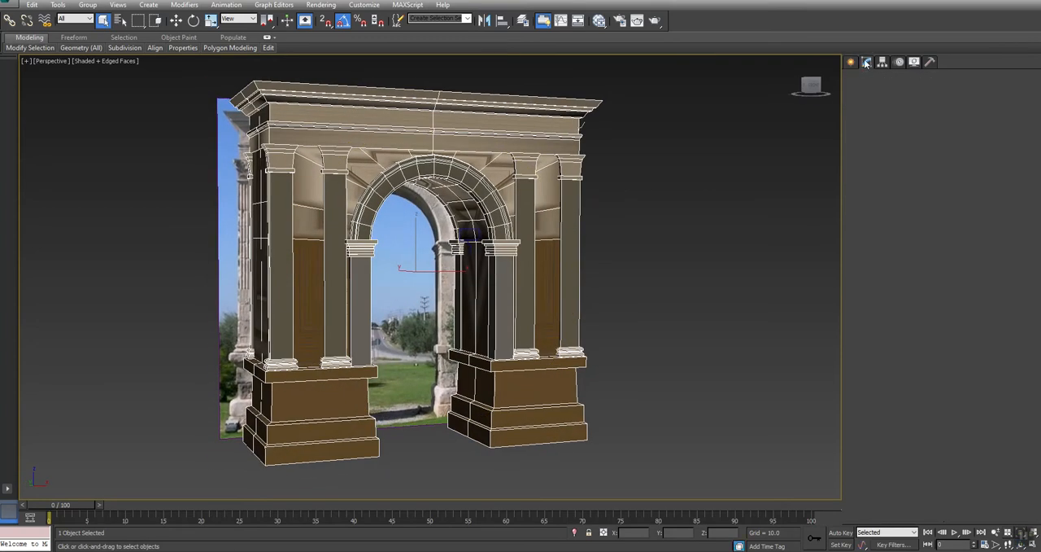
# Detach the 128 arch ring polygons into a new object and view it from the front
pyautogui.click(866, 62)
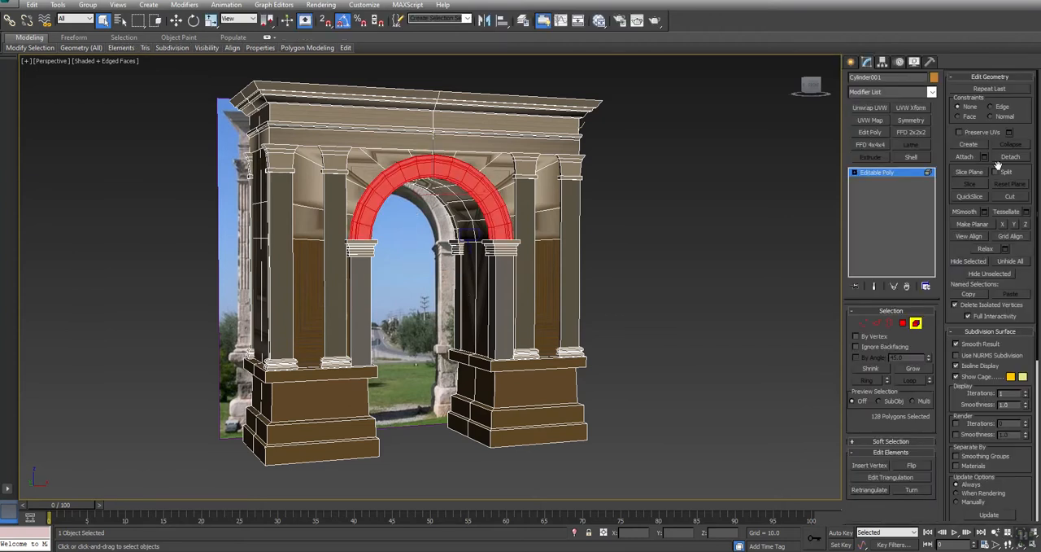
pyautogui.click(1010, 156)
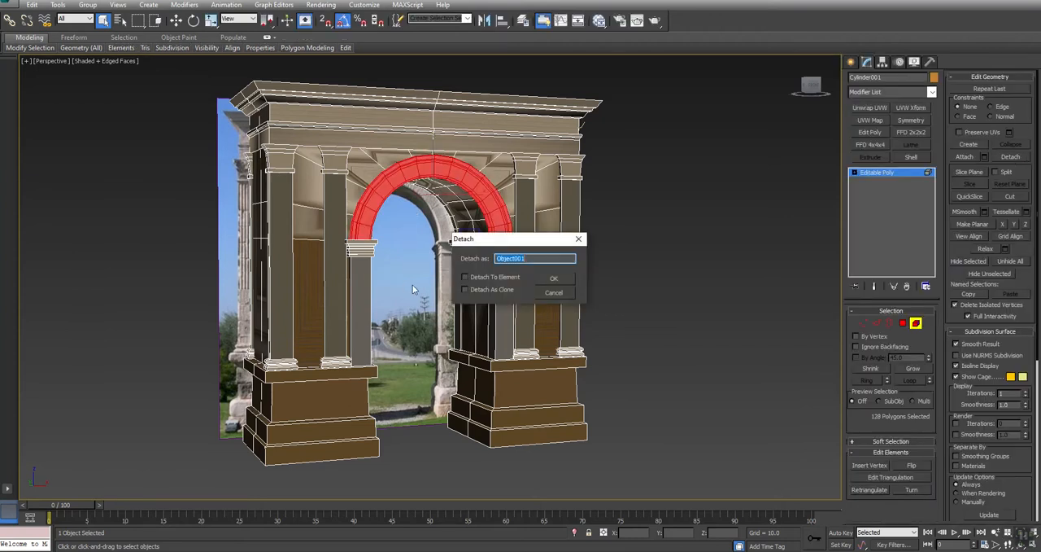
pyautogui.click(554, 277)
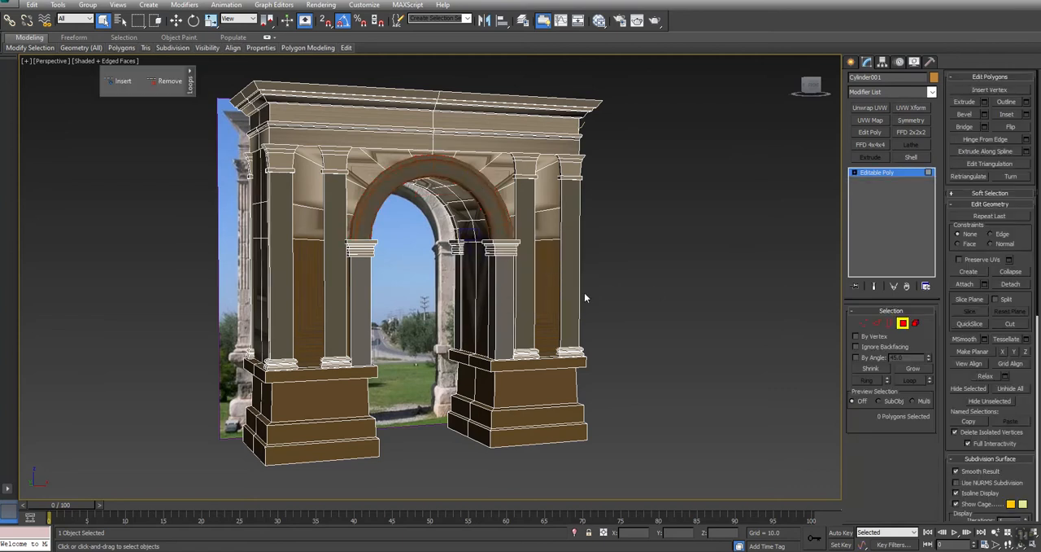
pyautogui.press('f')
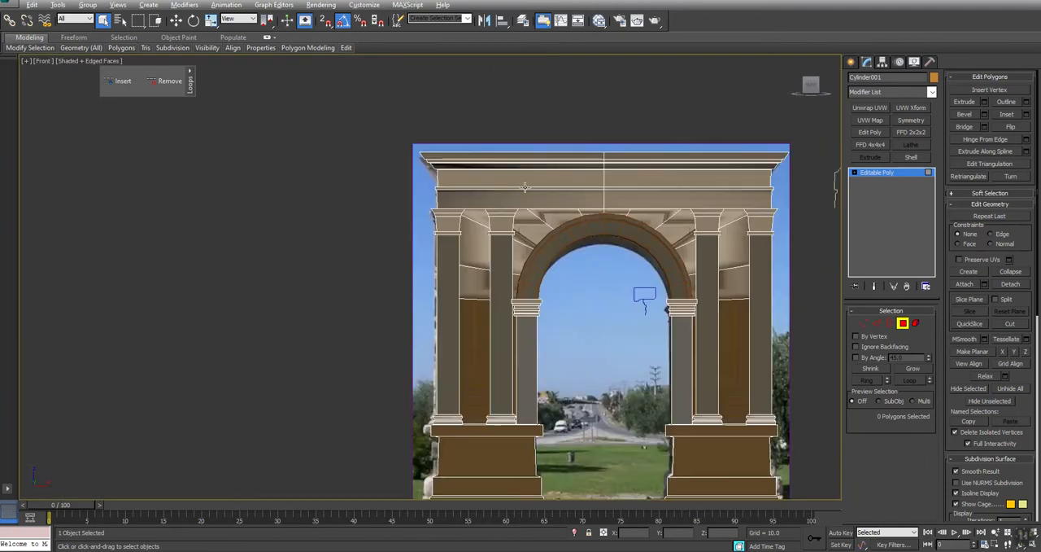
pyautogui.scroll(-3)
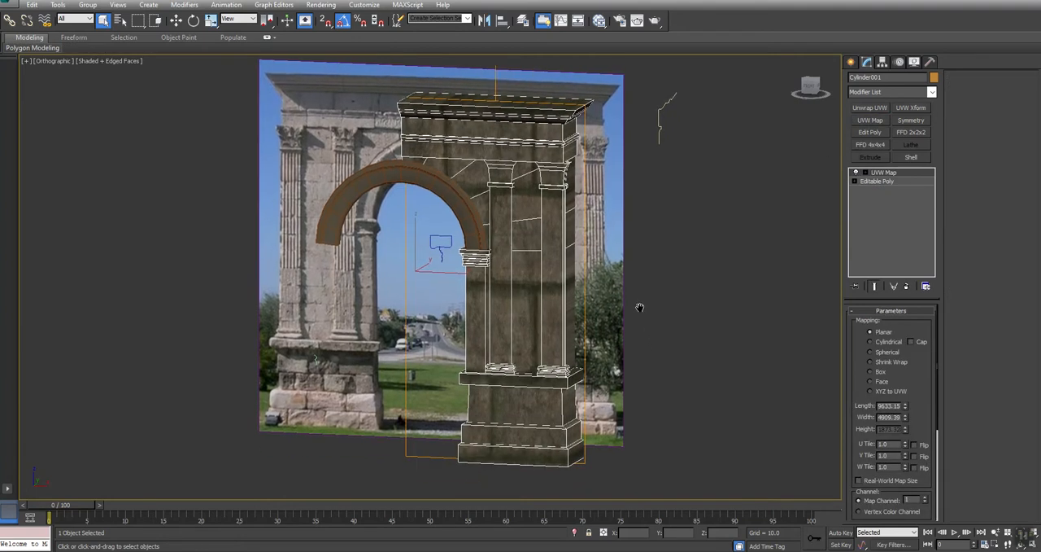
# Set UVW Map to Box with length, width and height 1873.32, then inspect the pillar base
pyautogui.click(870, 372)
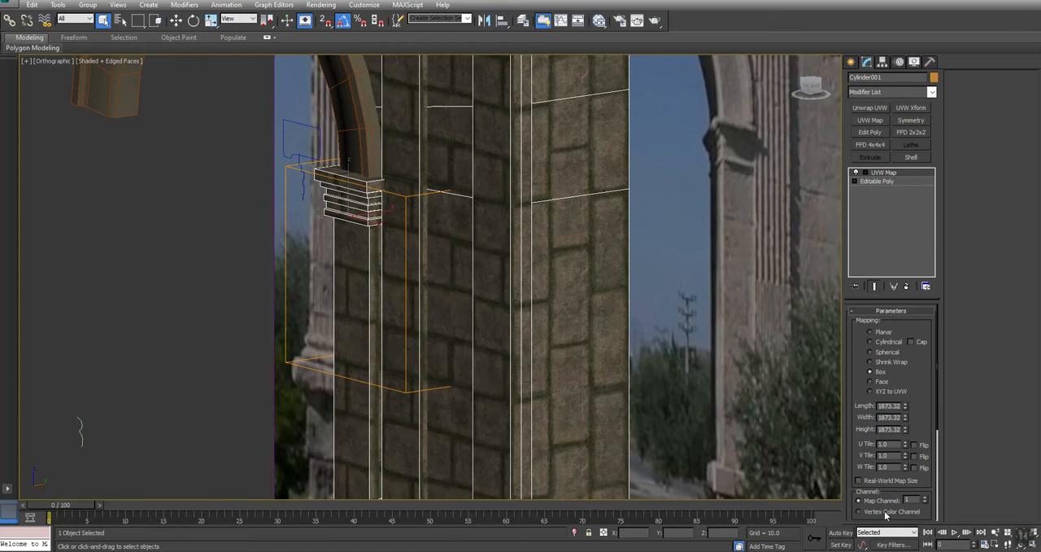
pyautogui.scroll(-3)
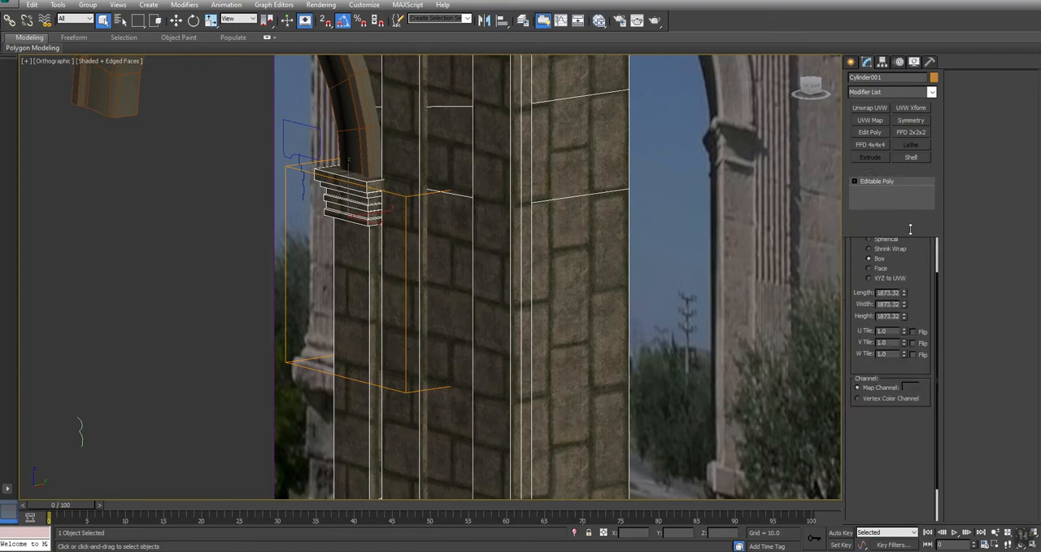
pyautogui.click(869, 107)
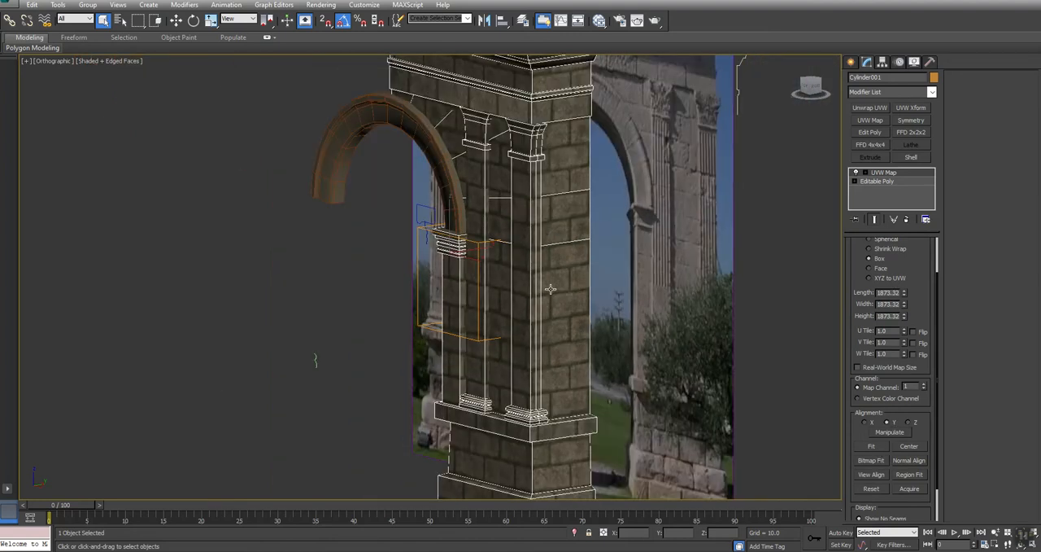
pyautogui.moveTo(550, 289); pyautogui.dragTo(604, 297)
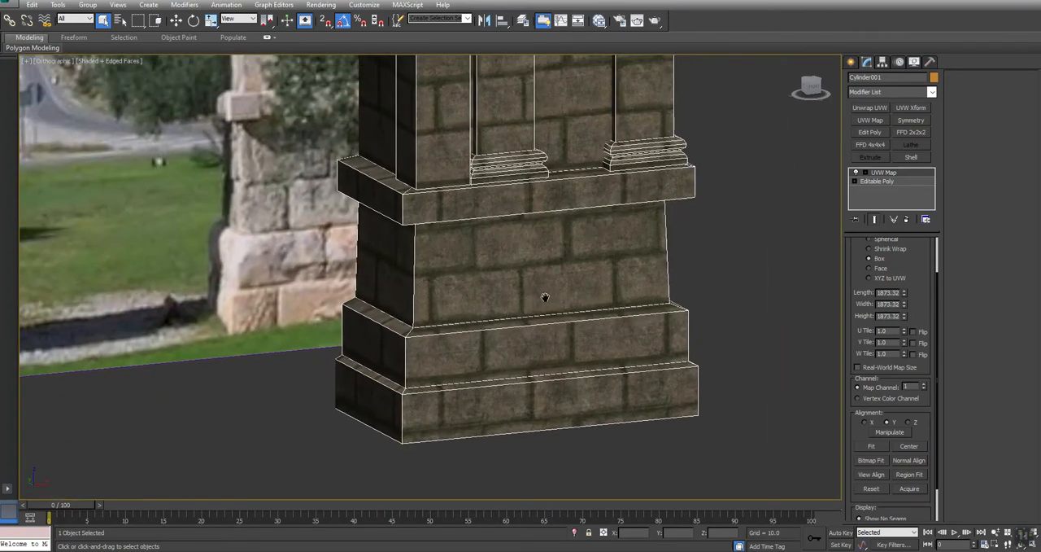
pyautogui.moveTo(545, 297); pyautogui.dragTo(504, 301)
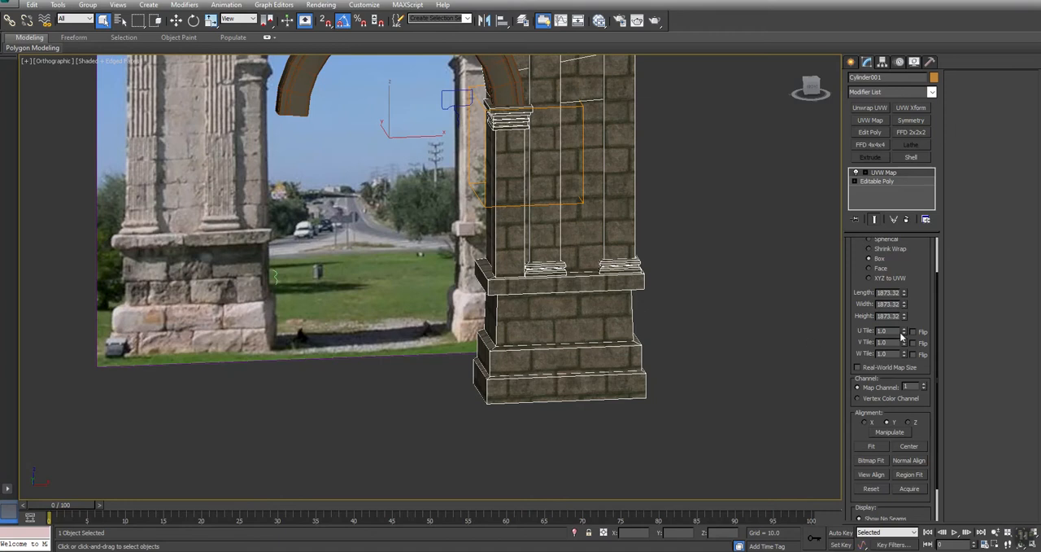
# In four viewports, lower the UVW Map gizmo along Z to align brick courses with base steps
pyautogui.click(856, 171)
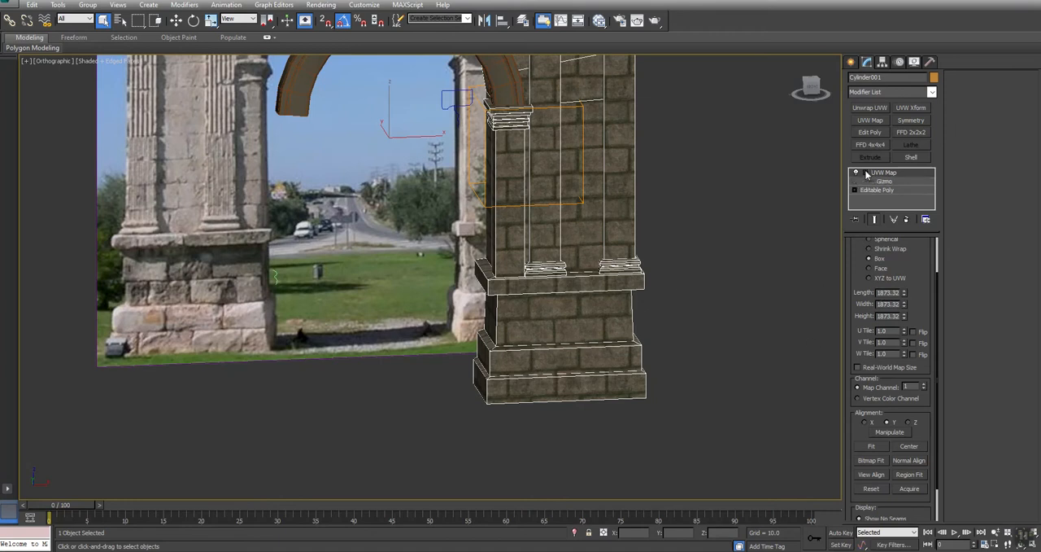
pyautogui.click(884, 180)
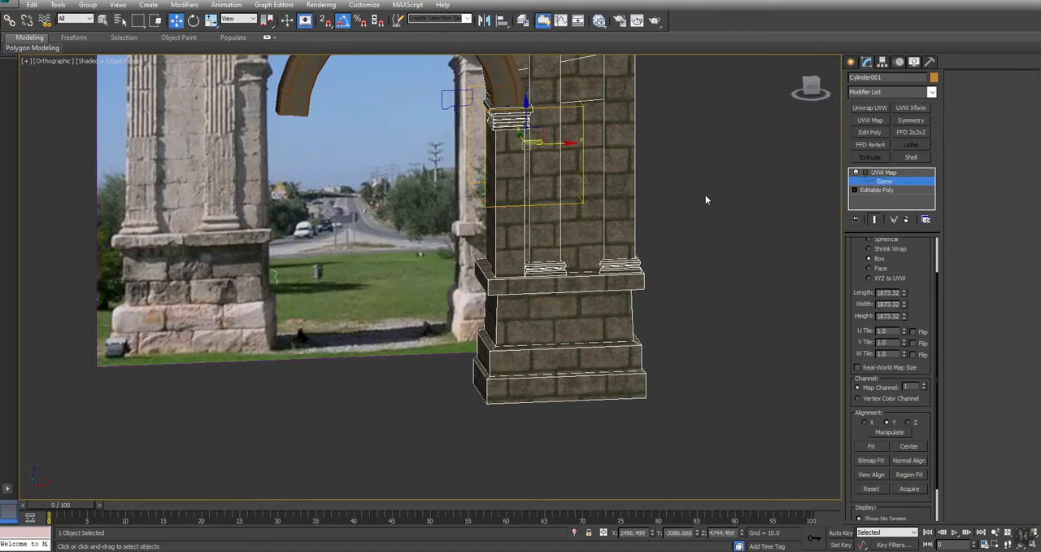
pyautogui.press('Alt+w')
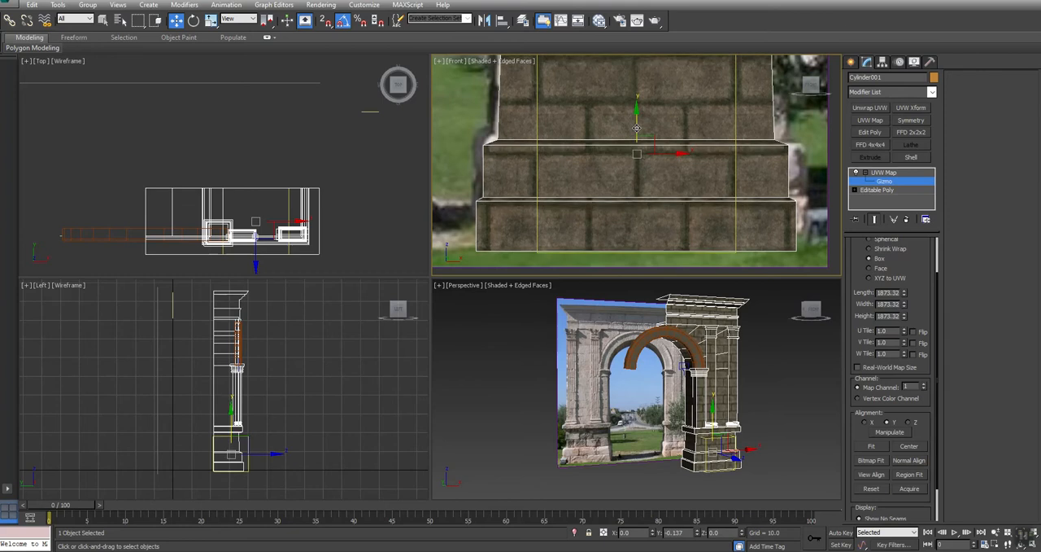
pyautogui.moveTo(637, 129); pyautogui.dragTo(651, 147)
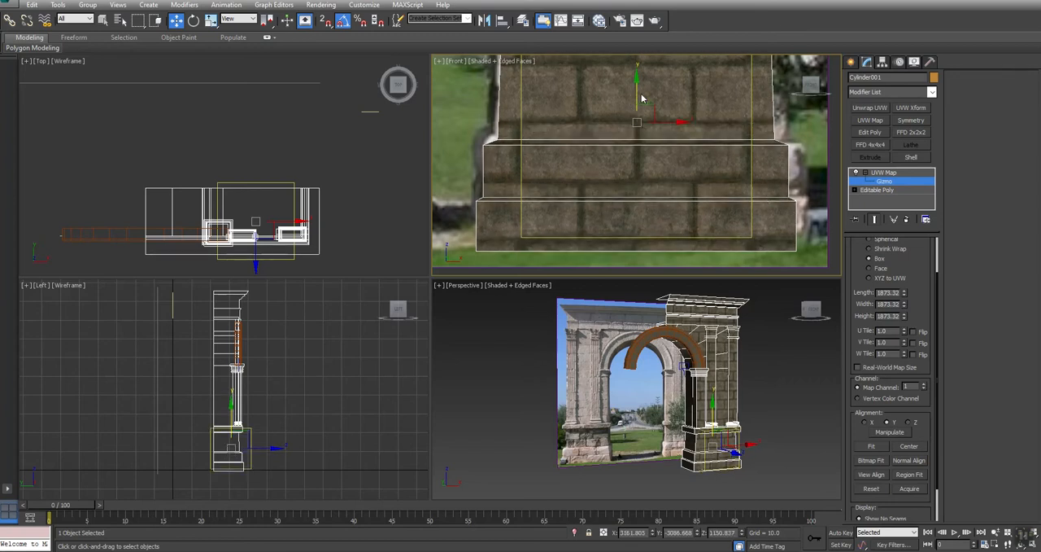
pyautogui.moveTo(637, 89); pyautogui.dragTo(637, 104)
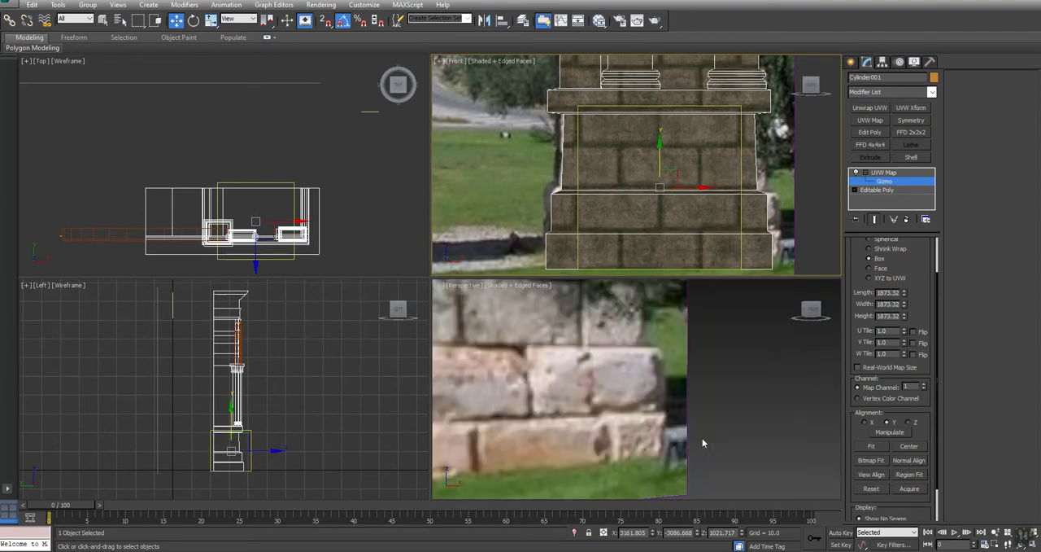
pyautogui.rightClick(680, 157)
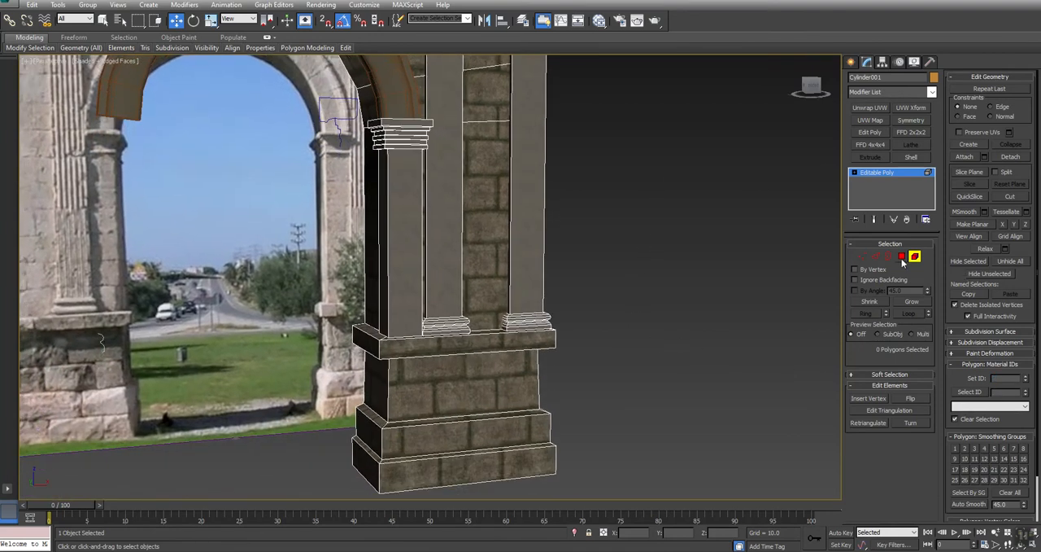
# Collapse the stack and select the upper entablature faces in Polygon mode
pyautogui.click(901, 255)
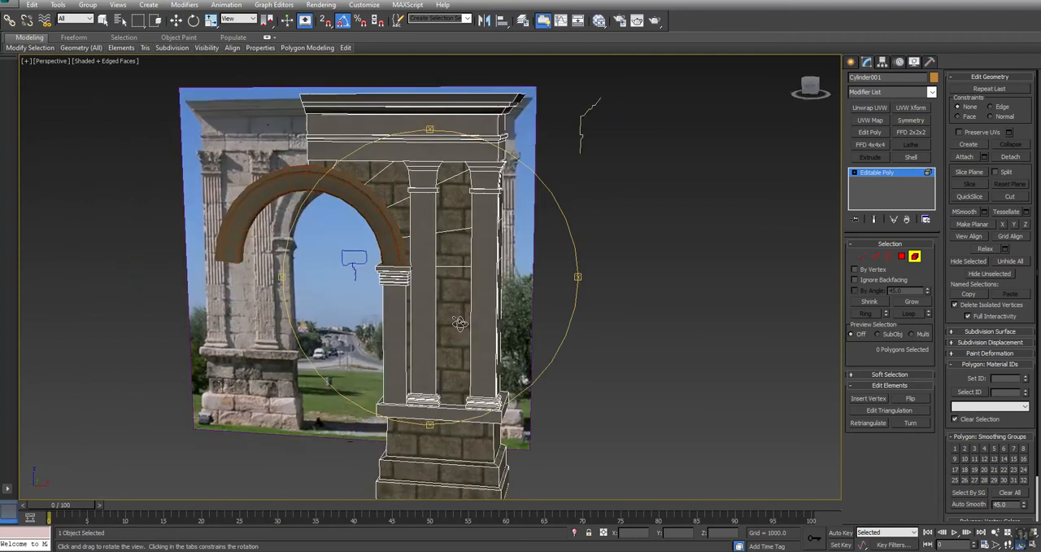
pyautogui.moveTo(460, 324); pyautogui.dragTo(504, 327)
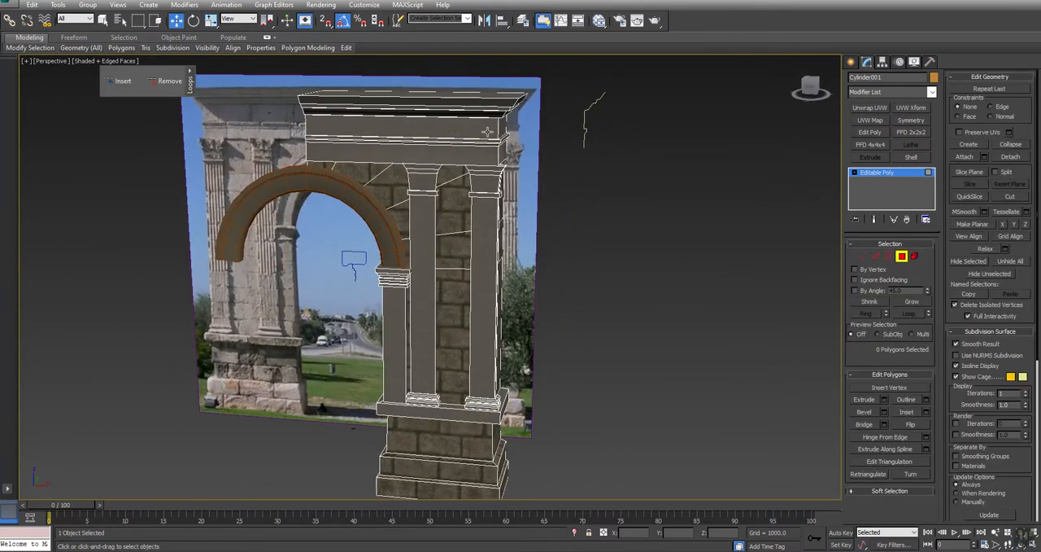
pyautogui.click(480, 126)
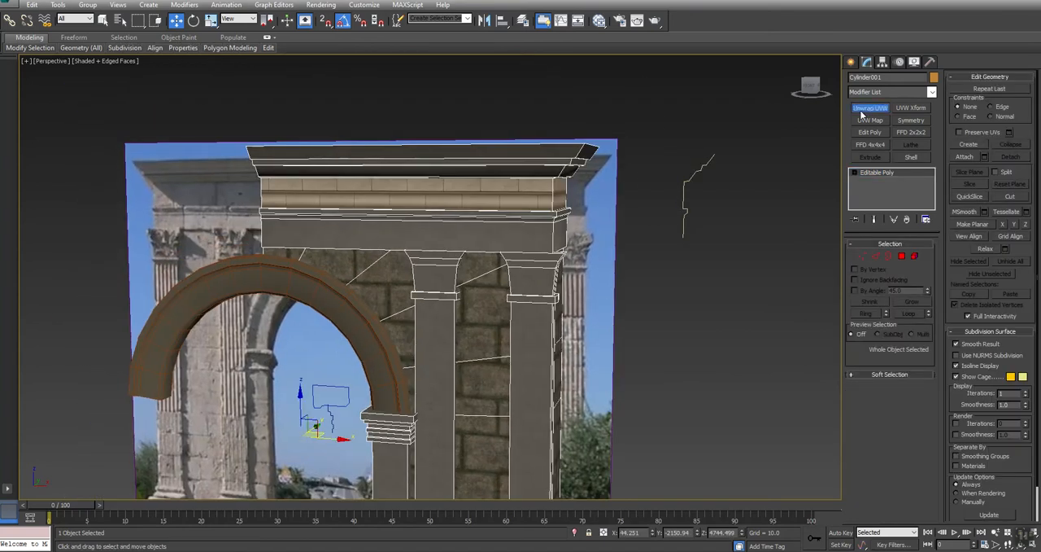
# Add Unwrap UVW, open the UV Editor and filter to 3:Column material faces
pyautogui.click(870, 106)
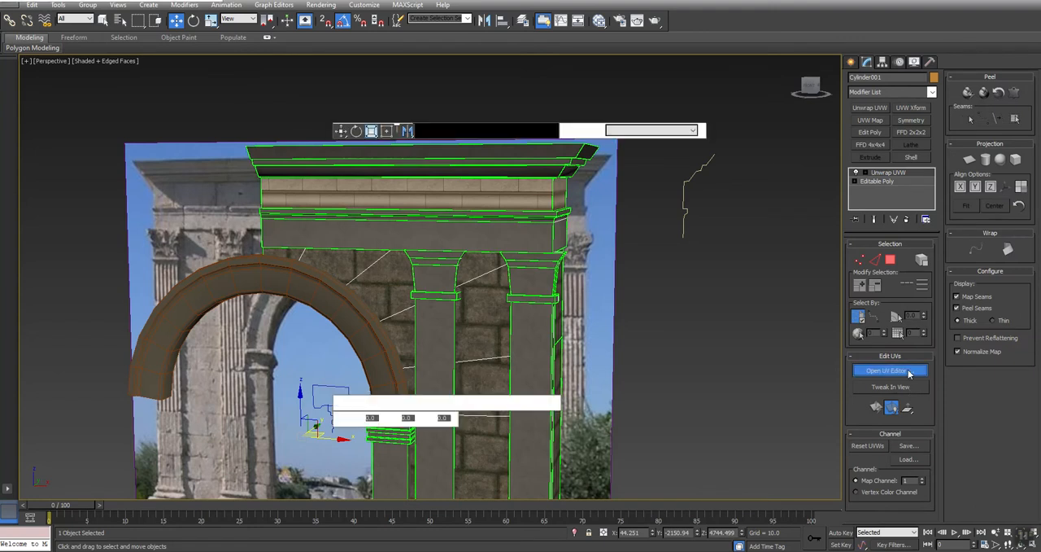
pyautogui.click(889, 370)
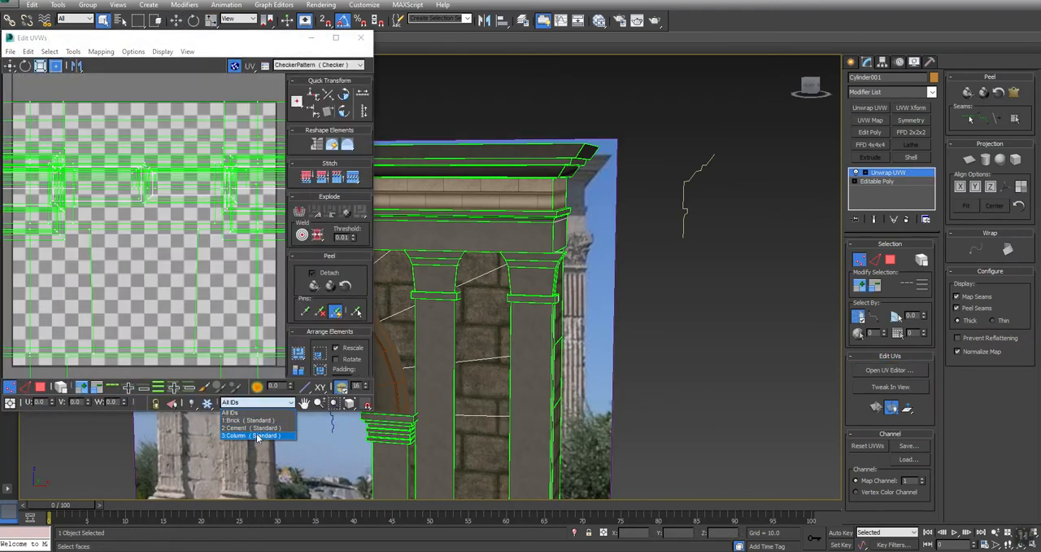
pyautogui.click(251, 435)
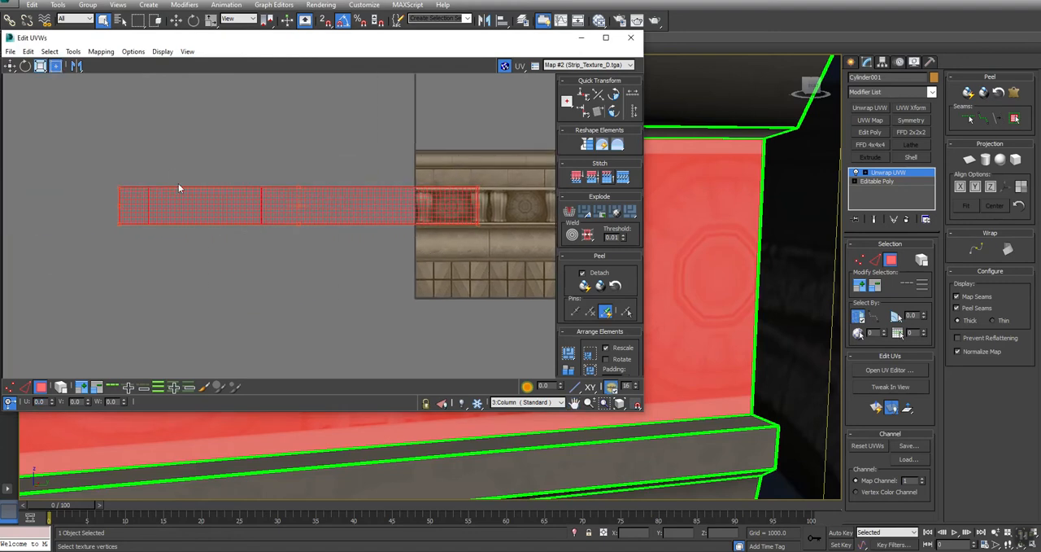
pyautogui.moveTo(468, 254)
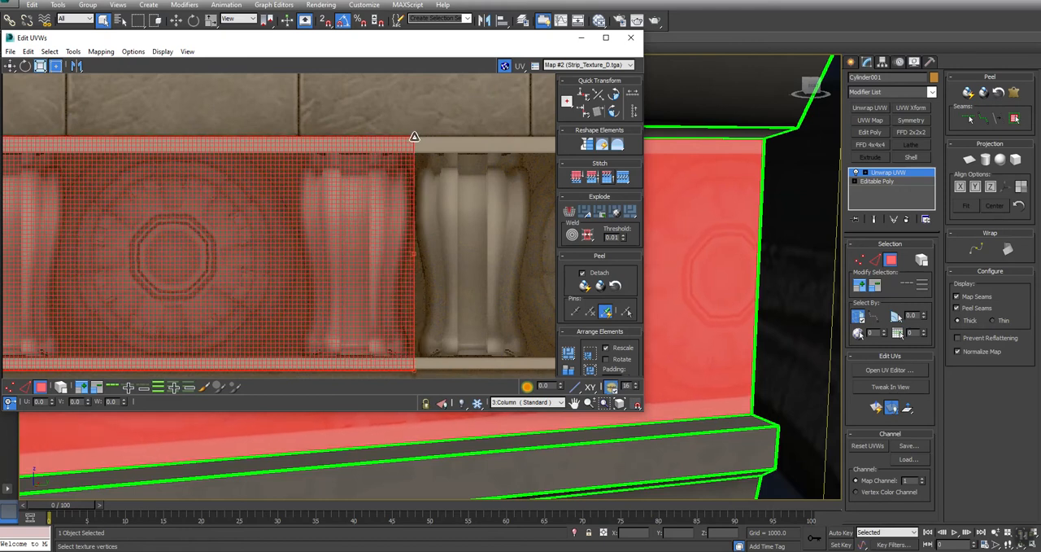
pyautogui.moveTo(404, 152)
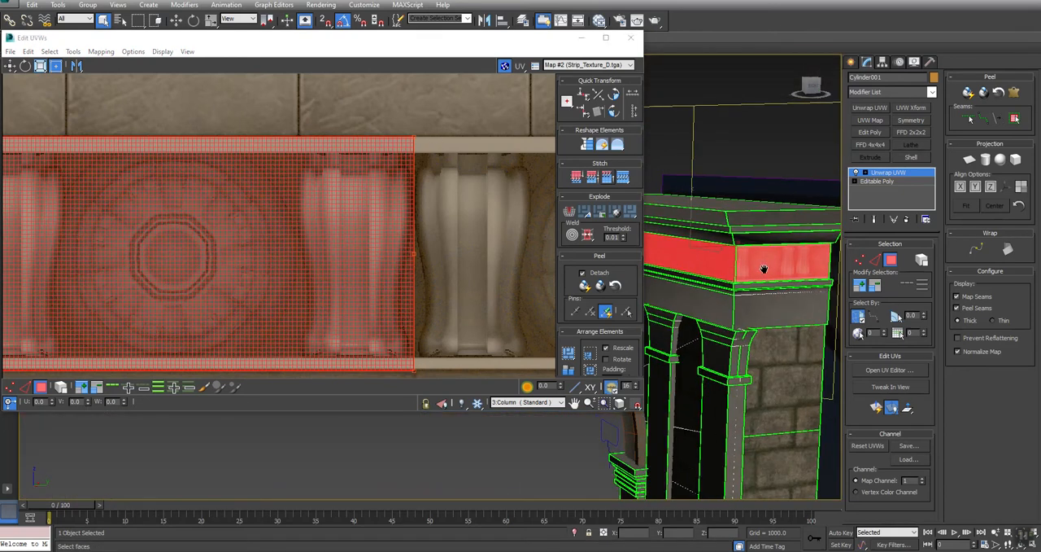
# Fit the frieze UVs onto the baluster strip of Strip_Texture_0.tga and close the editor
pyautogui.moveTo(748, 285); pyautogui.dragTo(708, 264)
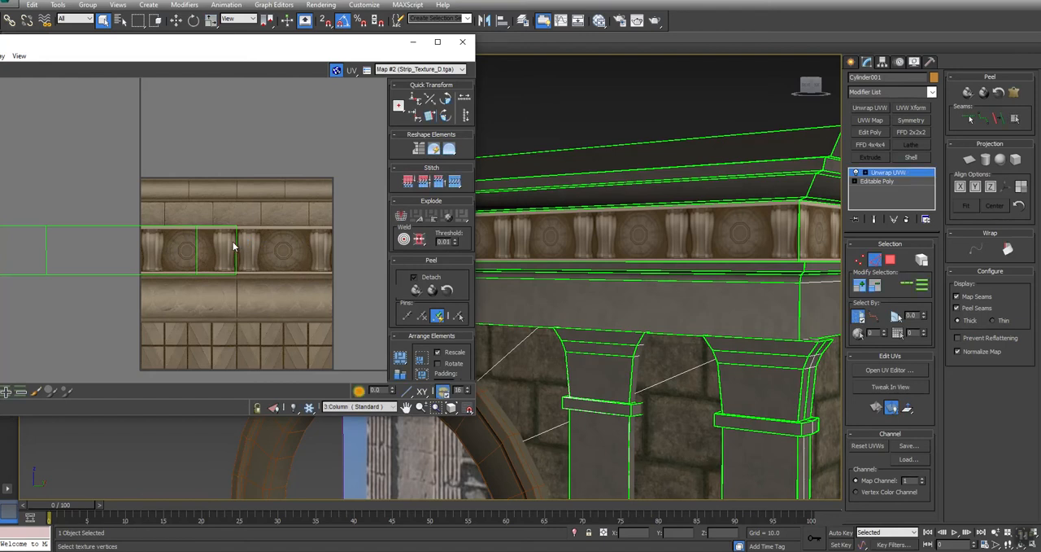
pyautogui.moveTo(237, 245)
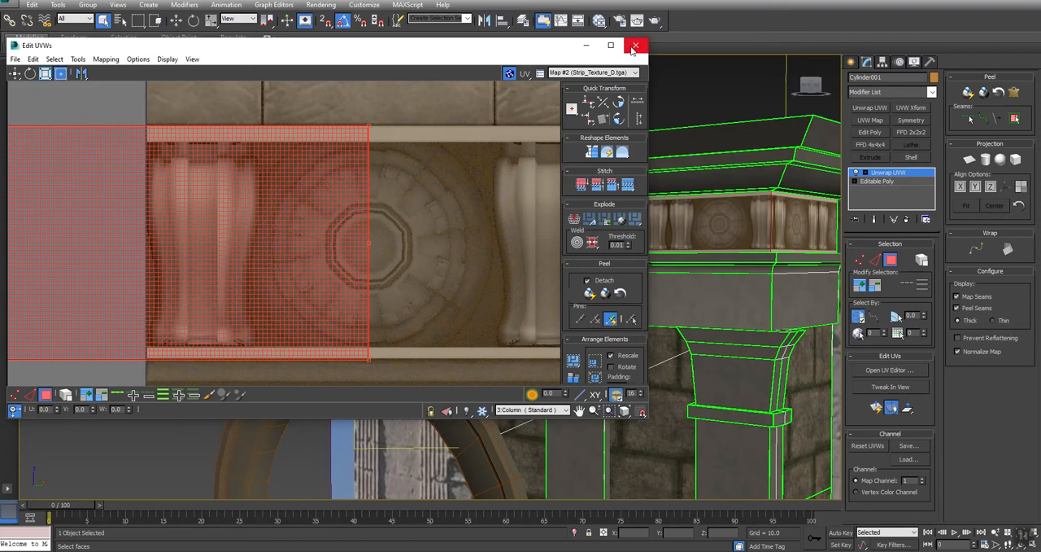
pyautogui.click(635, 45)
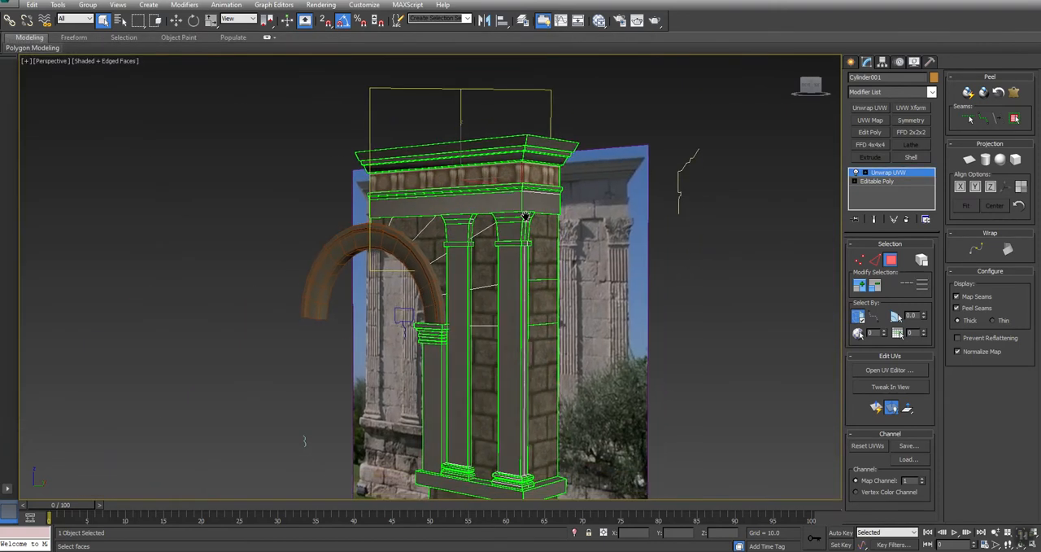
# Convert the half arch to Editable Poly and add Symmetry modifiers on X and Z
pyautogui.rightClick(525, 216)
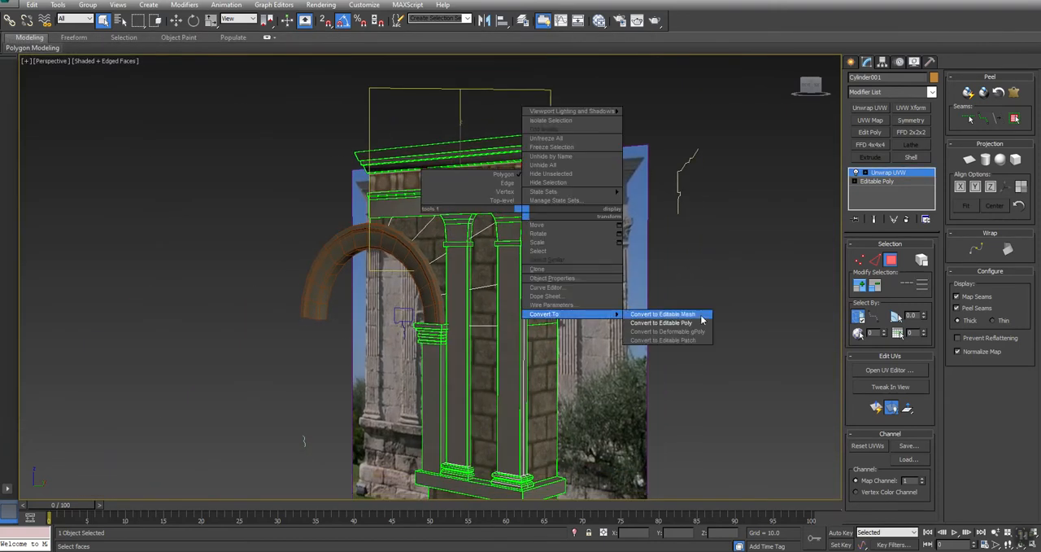
pyautogui.click(660, 322)
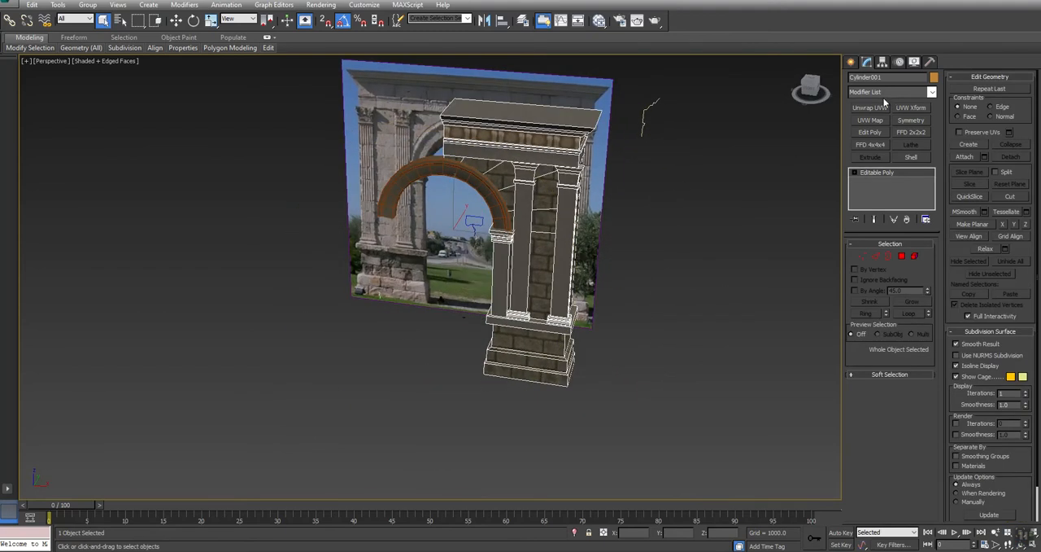
pyautogui.click(910, 119)
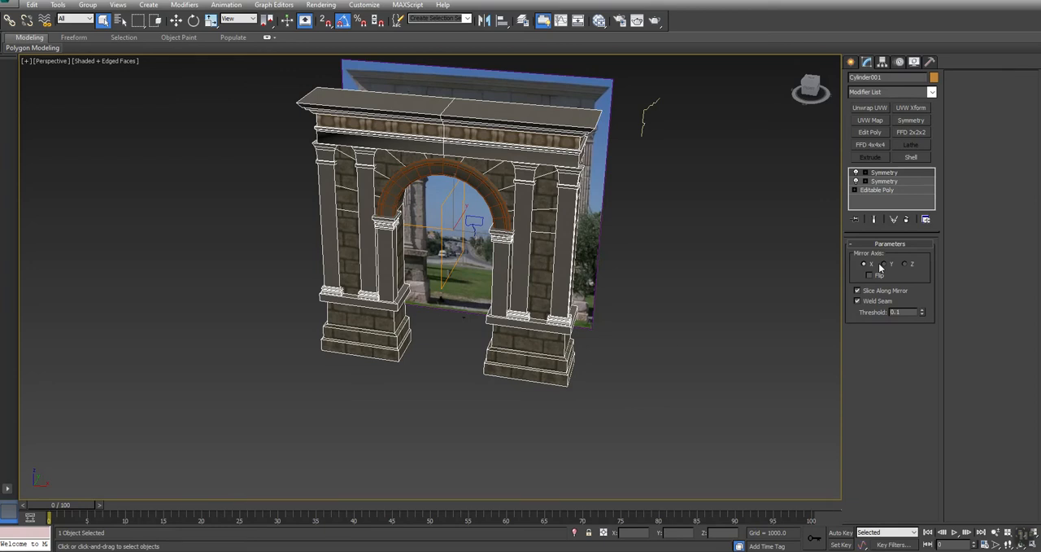
pyautogui.click(868, 275)
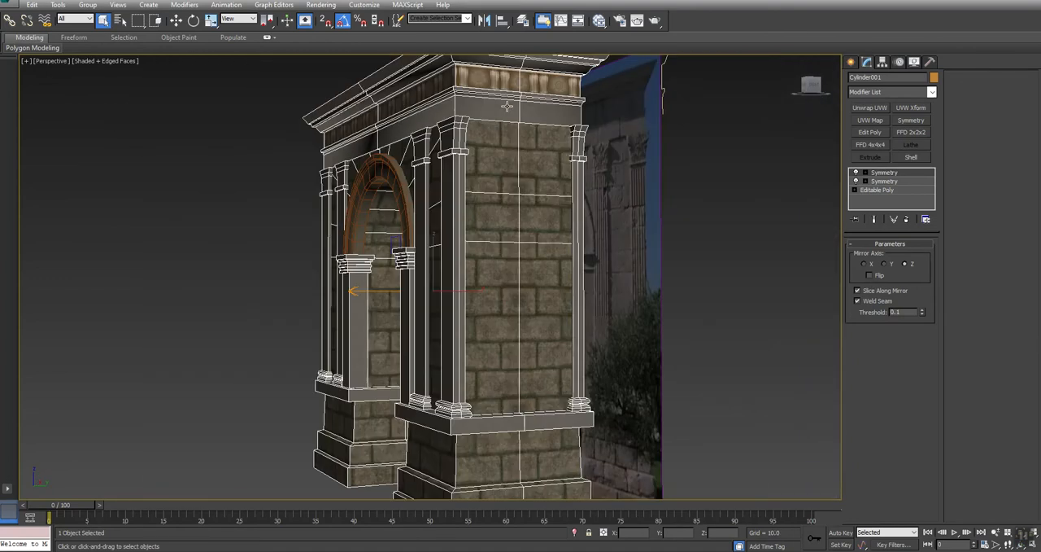
pyautogui.rightClick(507, 106)
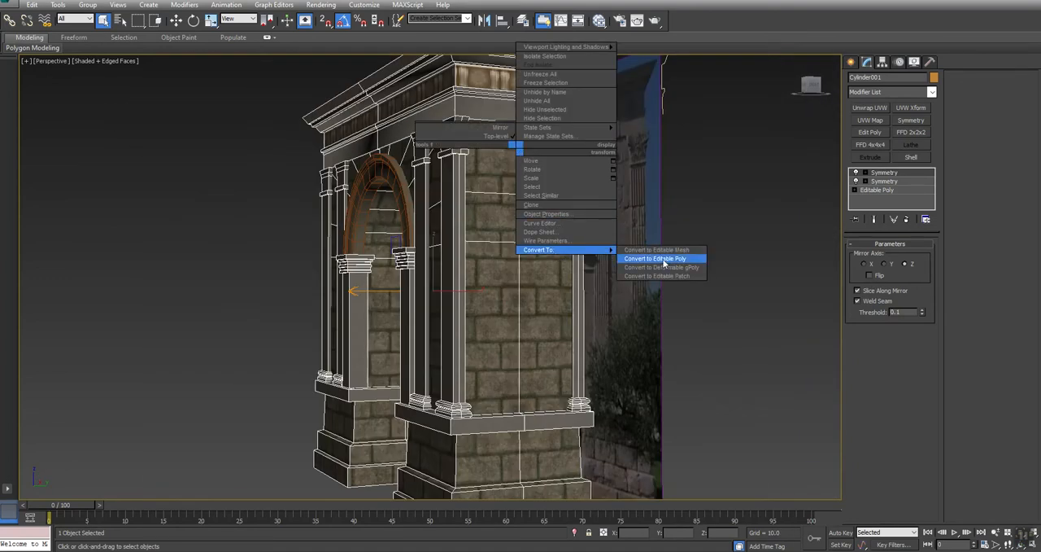
# Convert the mirrored arch to Editable Poly, add Unwrap UVW and open the UV Editor
pyautogui.click(655, 258)
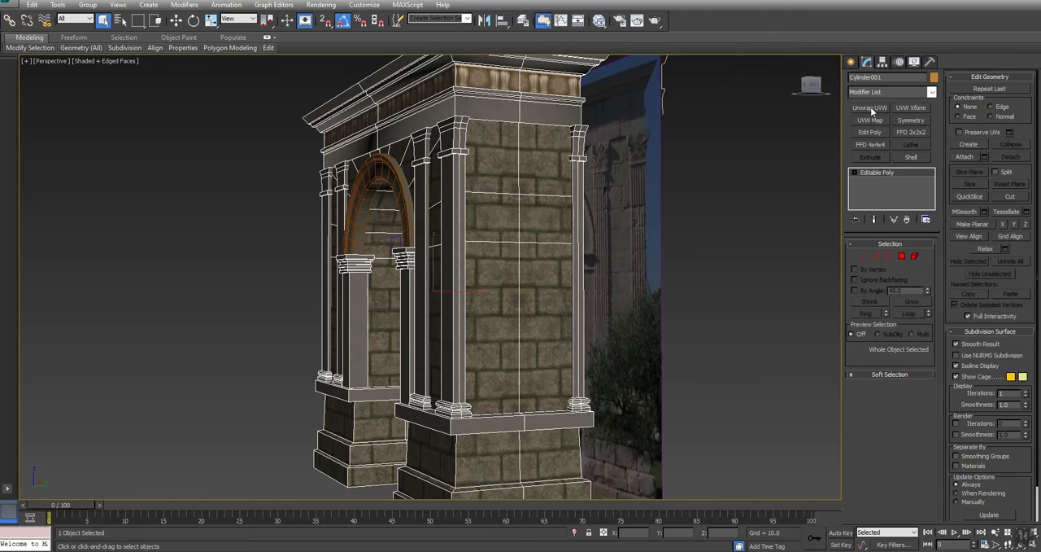
pyautogui.click(870, 107)
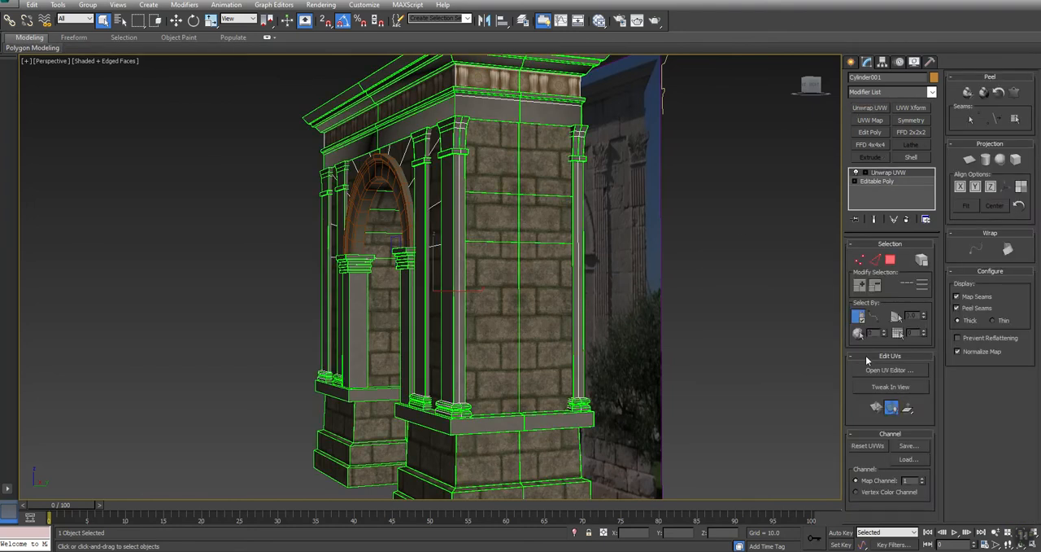
pyautogui.click(890, 370)
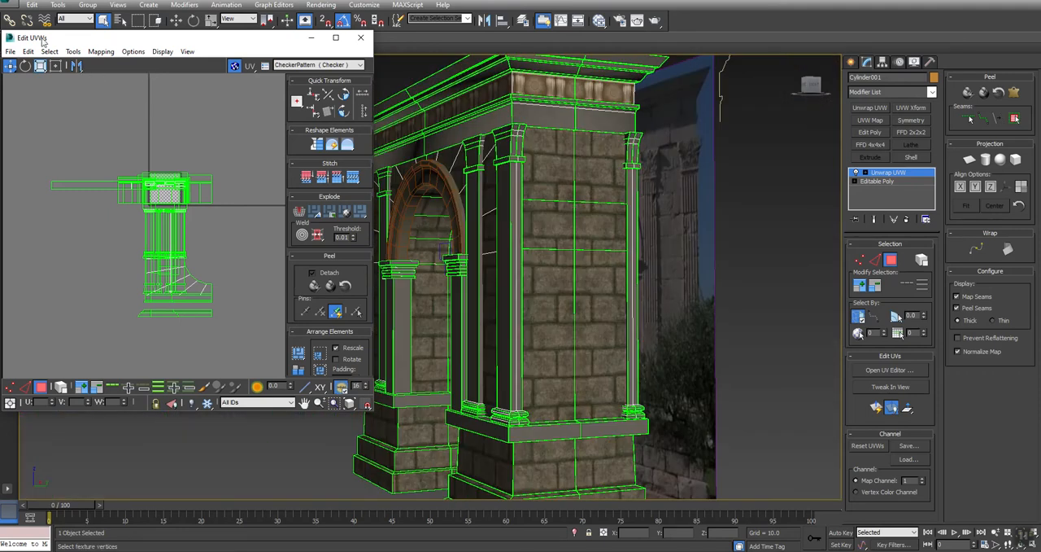
# Select the brick base ledge faces, adjust their UVs, then switch to edge selection
pyautogui.click(48, 51)
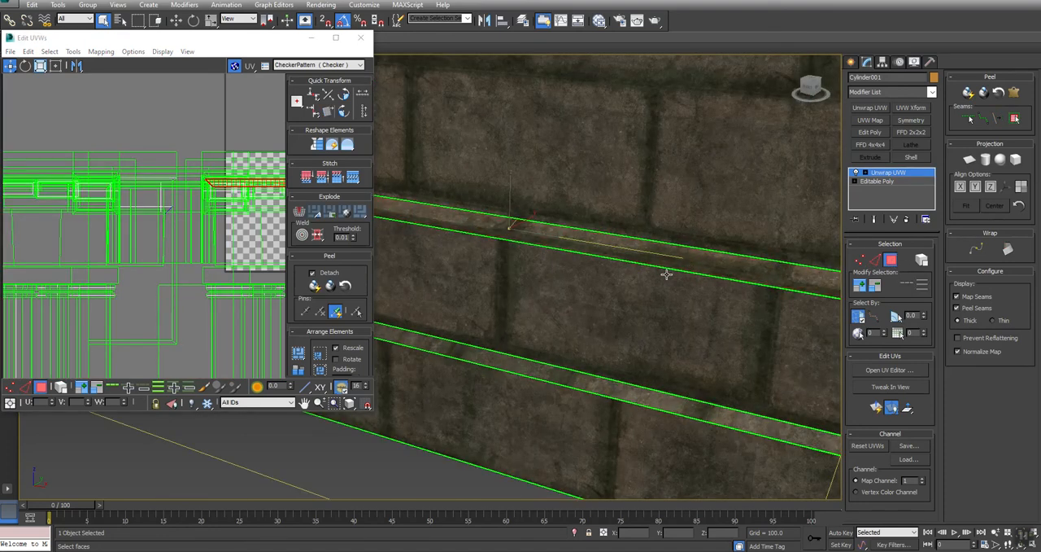
pyautogui.click(557, 232)
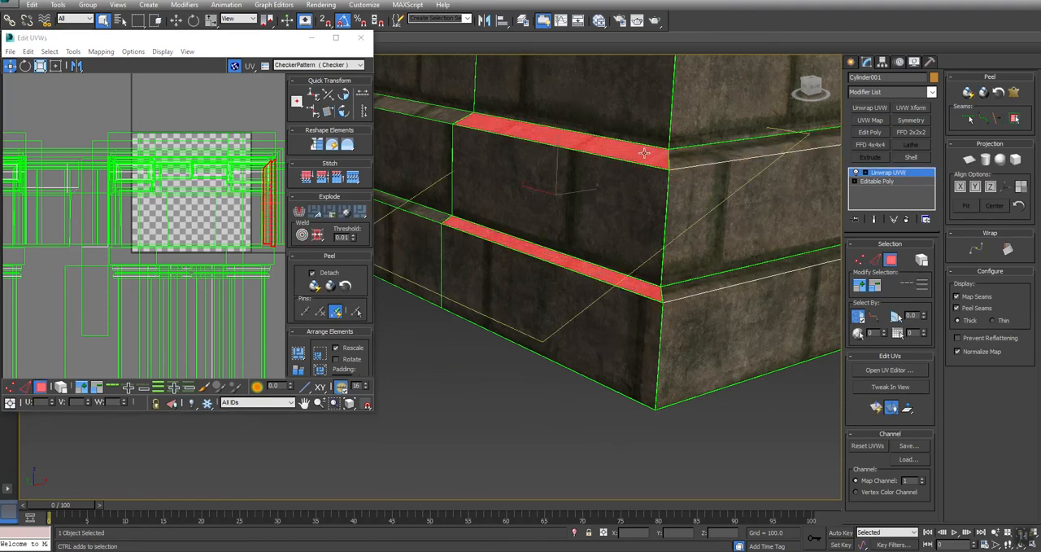
pyautogui.click(299, 212)
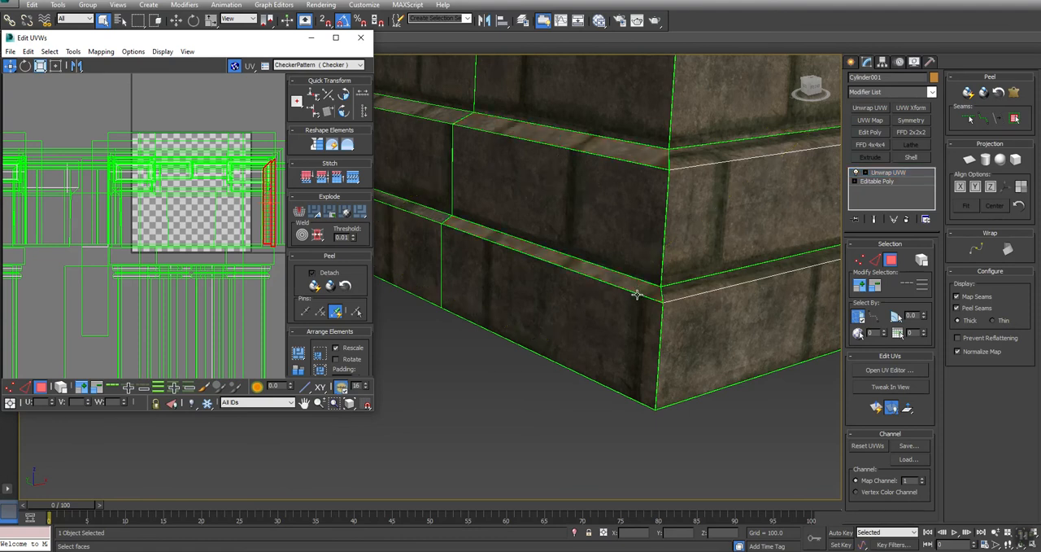
pyautogui.click(637, 294)
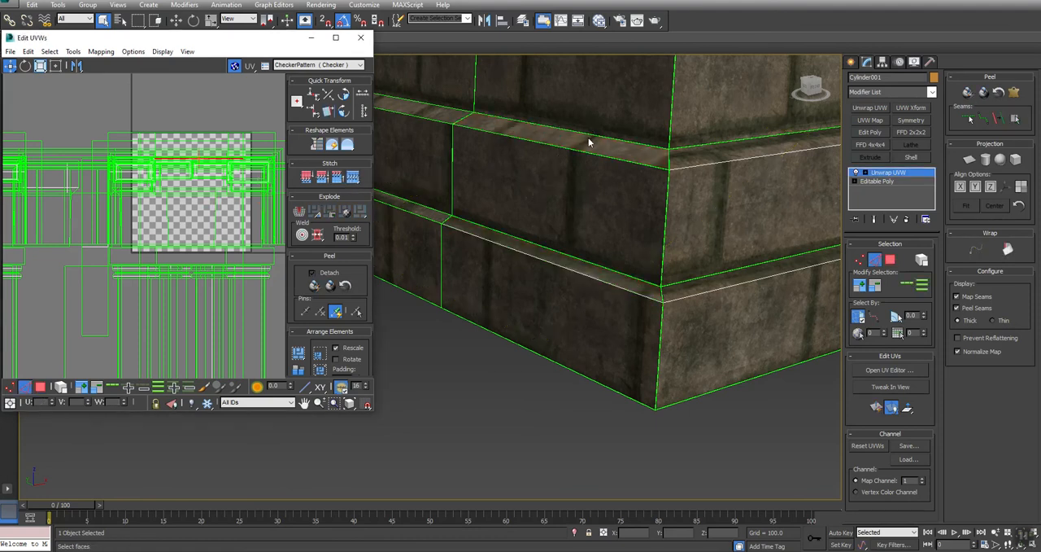
pyautogui.click(590, 143)
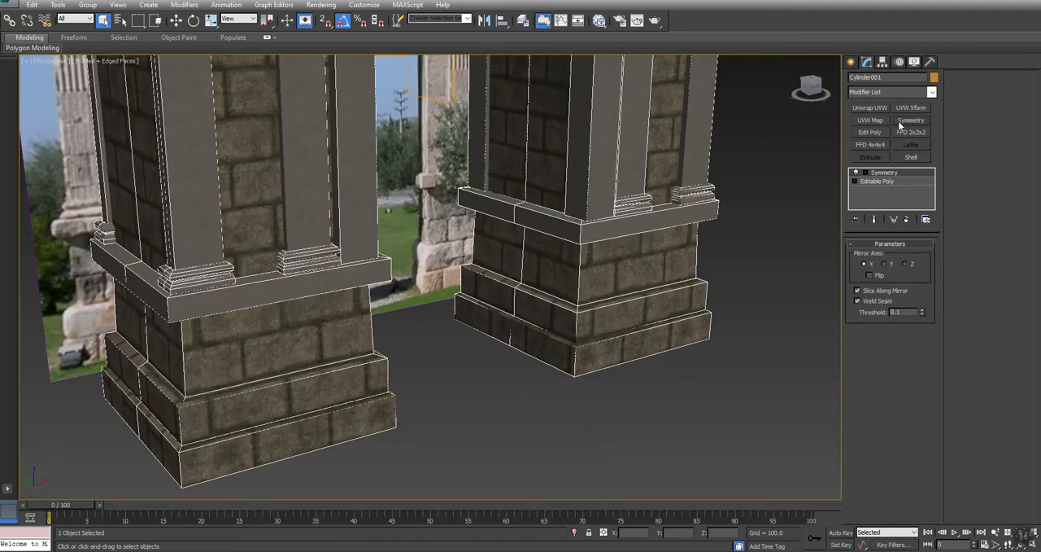
# Mirror the half arch with a second Z-axis Symmetry modifier and collapse it to Editable Poly
pyautogui.click(910, 119)
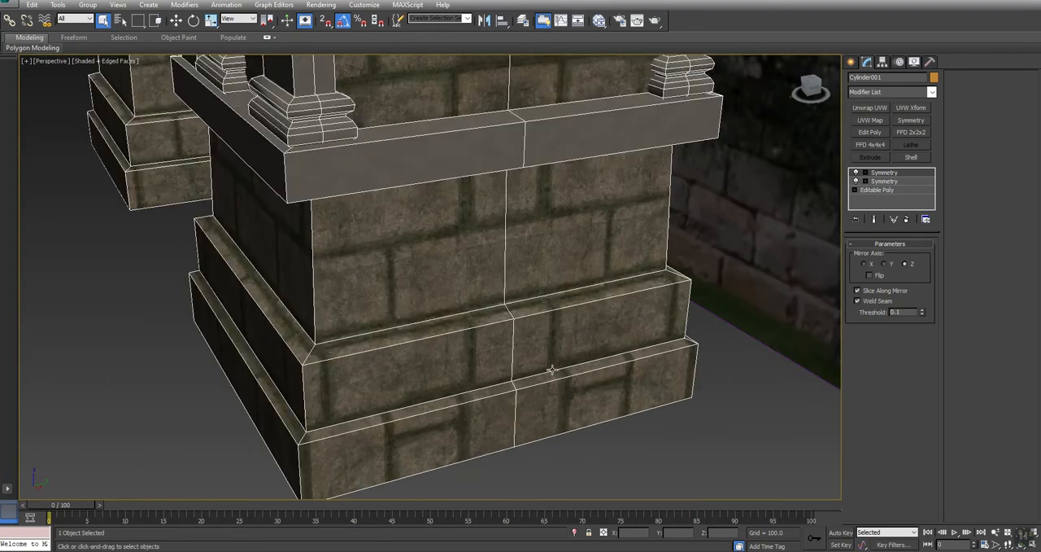
pyautogui.rightClick(551, 370)
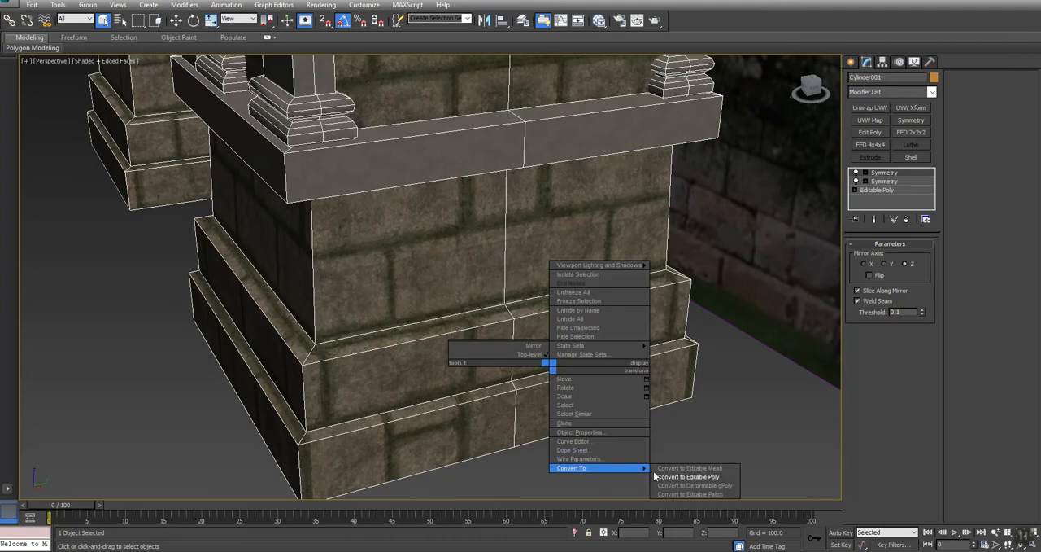
pyautogui.click(687, 476)
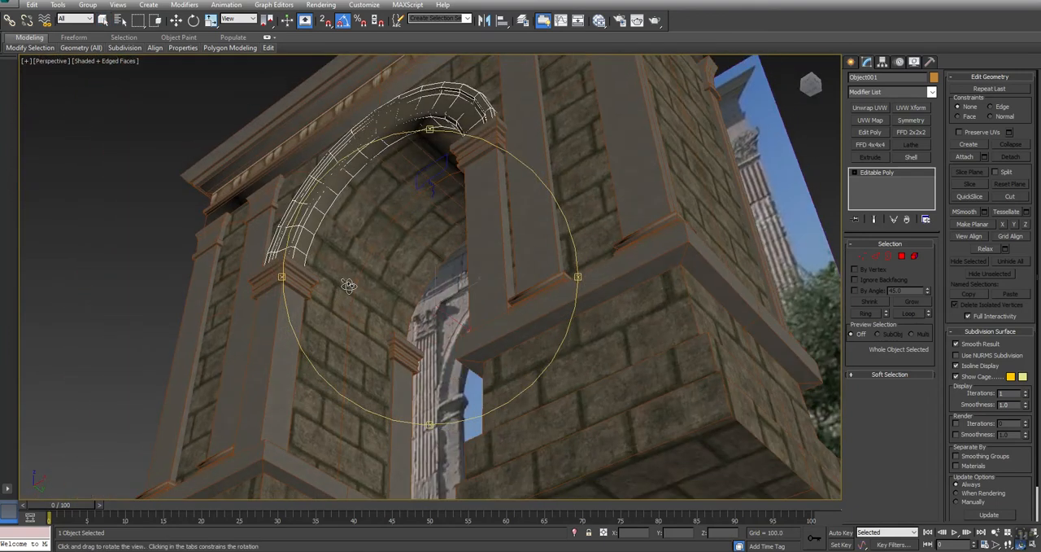
# Add Unwrap UVW to the collapsed arch, then view the inner vault underside for UV work
pyautogui.moveTo(350, 285); pyautogui.dragTo(576, 203)
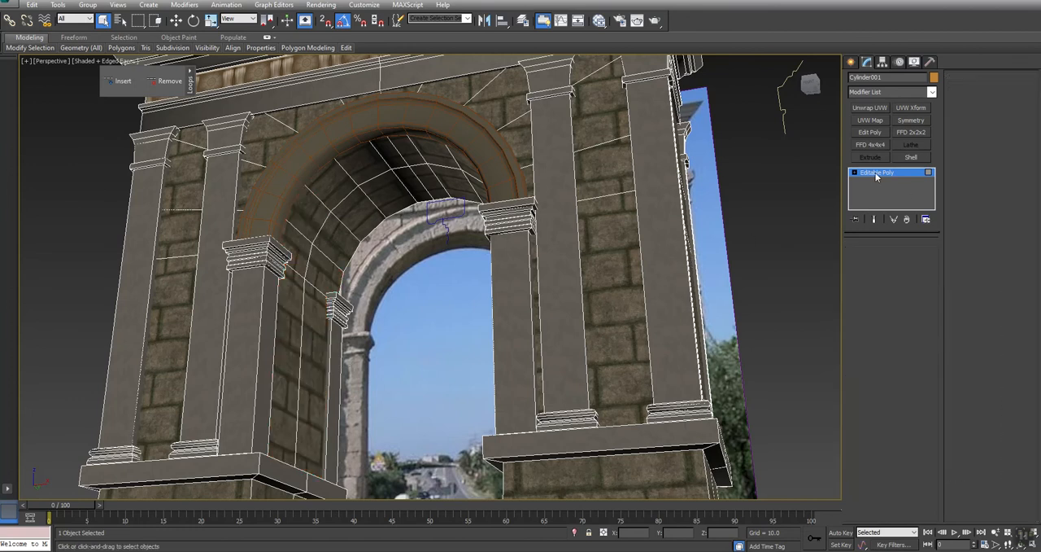
pyautogui.click(870, 107)
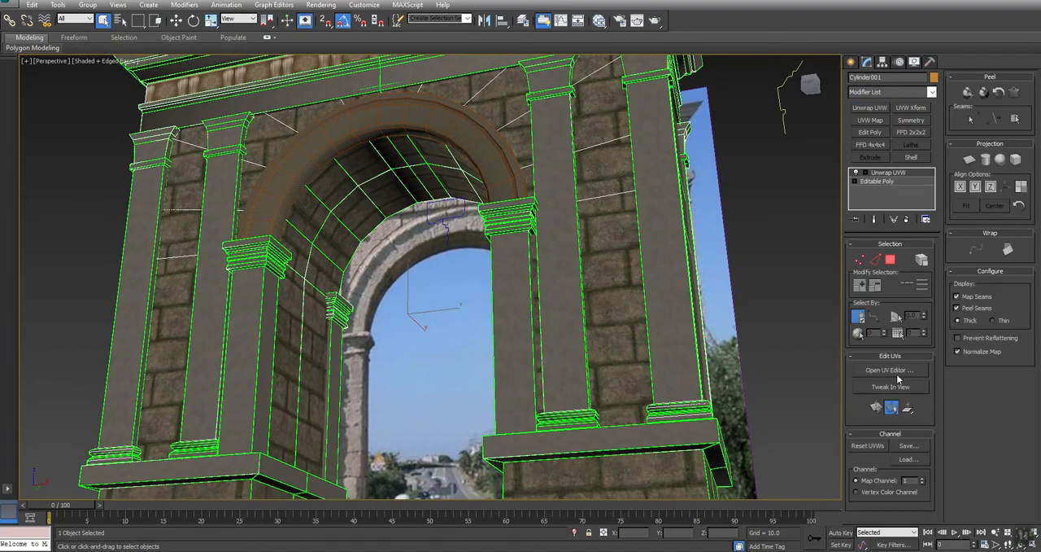
pyautogui.click(889, 370)
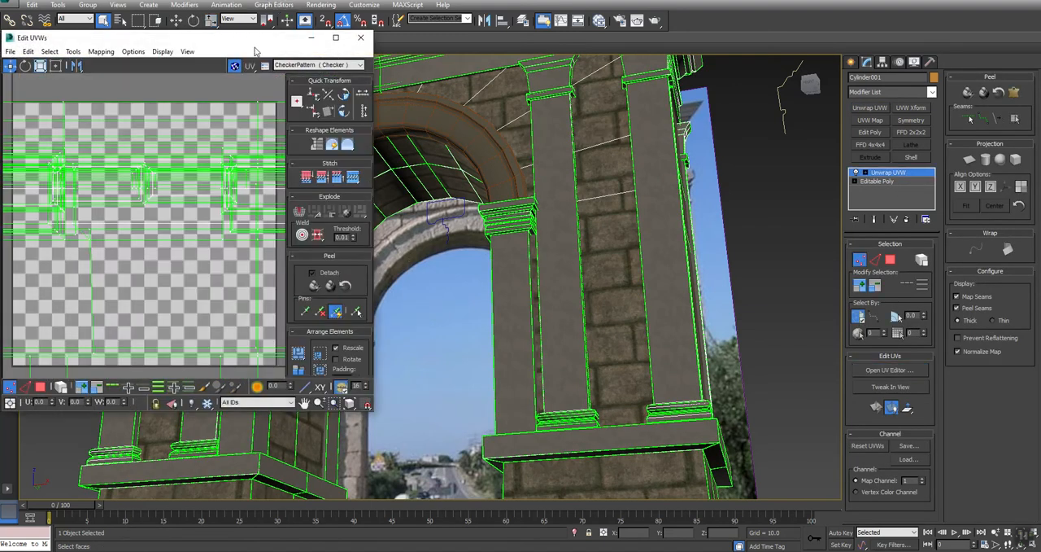
pyautogui.click(360, 37)
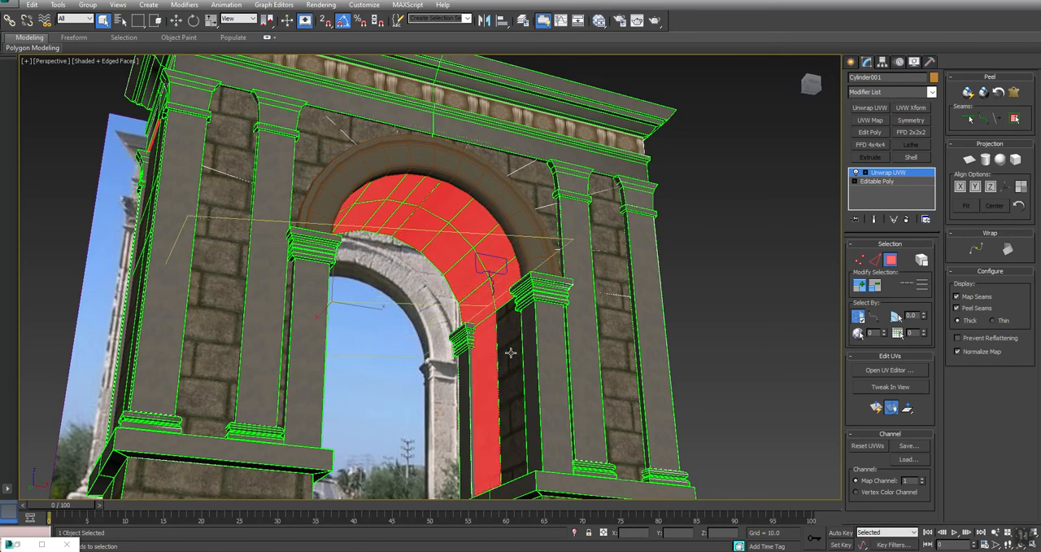
pyautogui.moveTo(510, 352); pyautogui.dragTo(404, 274)
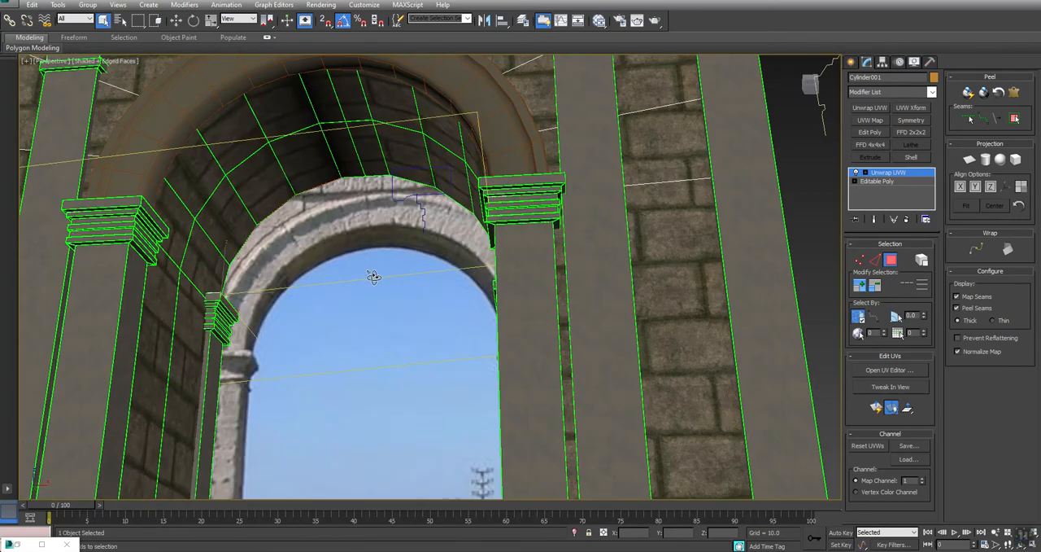
pyautogui.moveTo(375, 277); pyautogui.dragTo(488, 309)
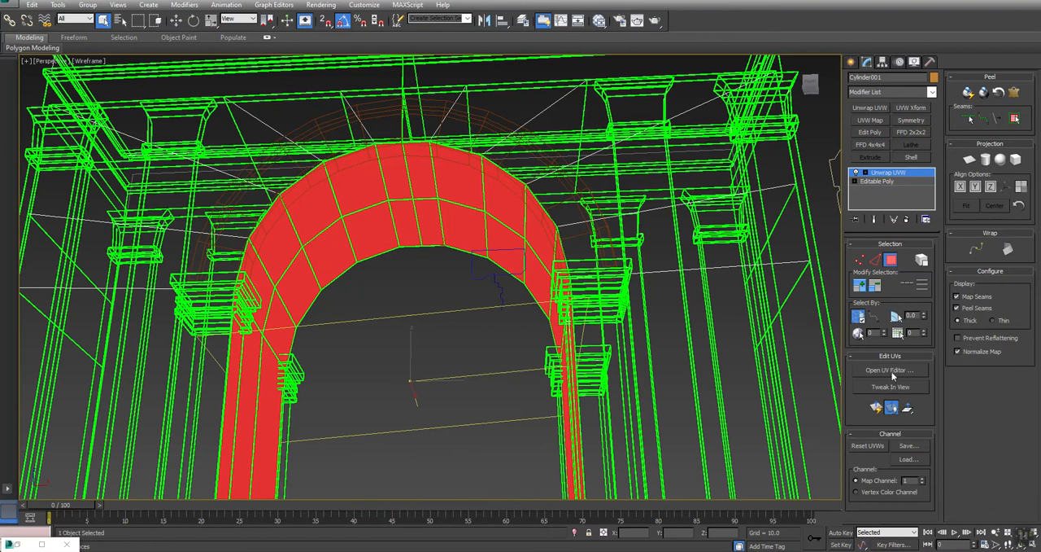
# Relax the vault faces' UVs by polygon angles in the UV Editor
pyautogui.click(888, 370)
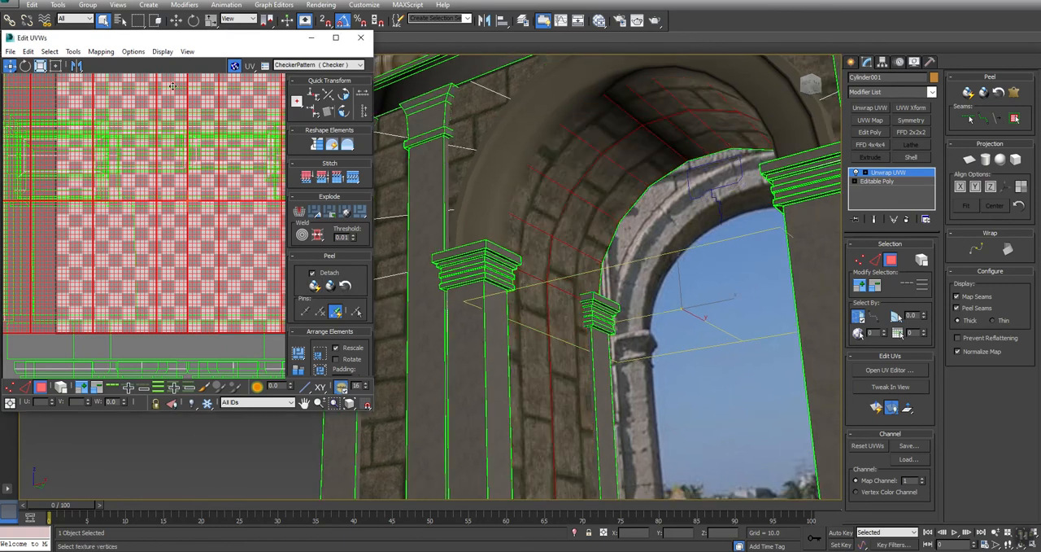
pyautogui.click(72, 52)
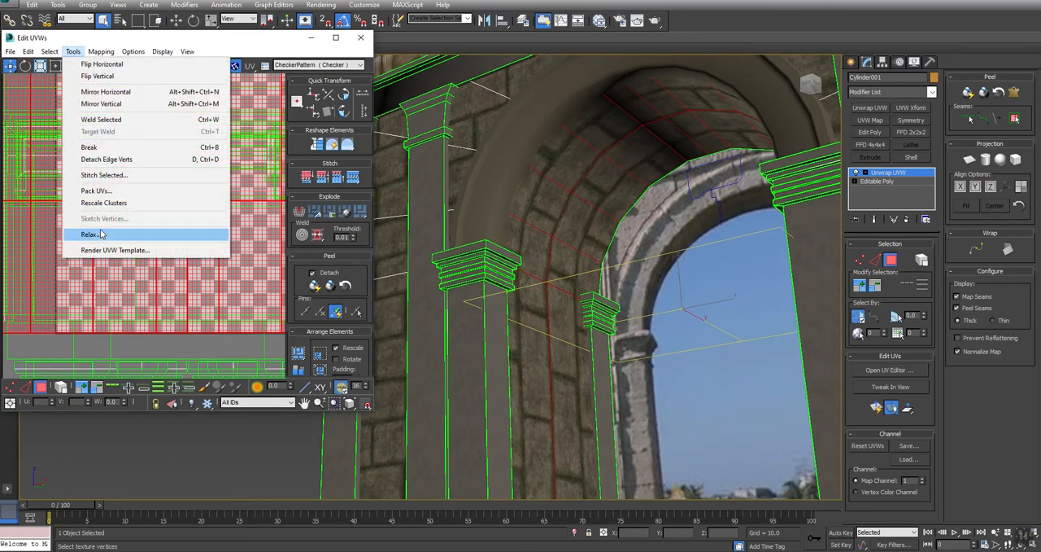
pyautogui.click(89, 235)
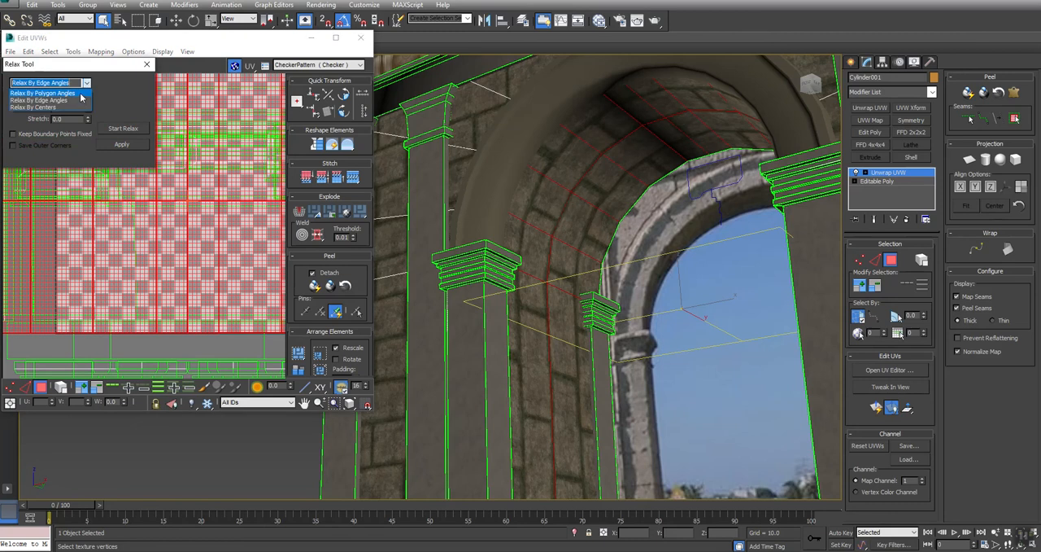
pyautogui.click(43, 93)
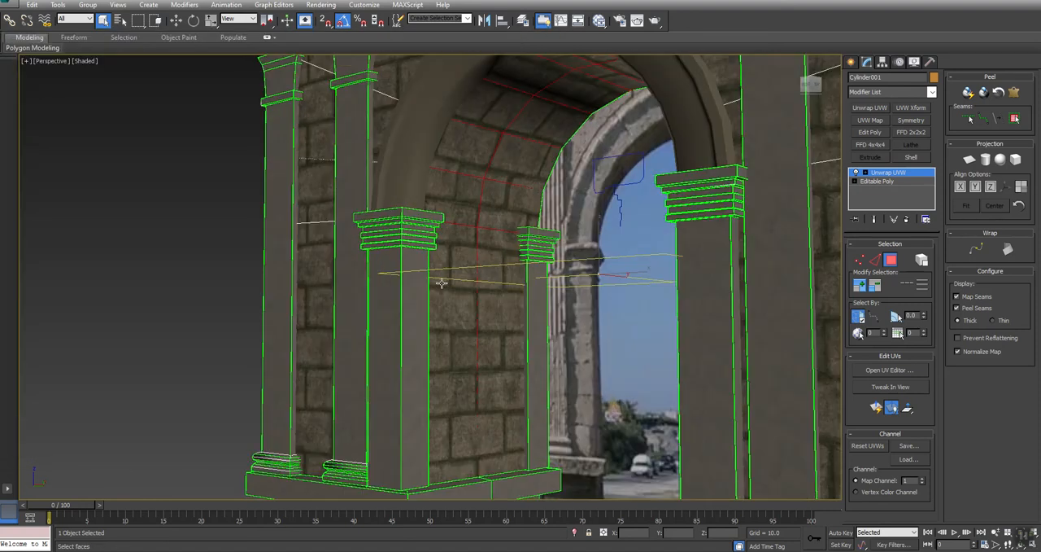
pyautogui.moveTo(442, 282); pyautogui.dragTo(467, 307)
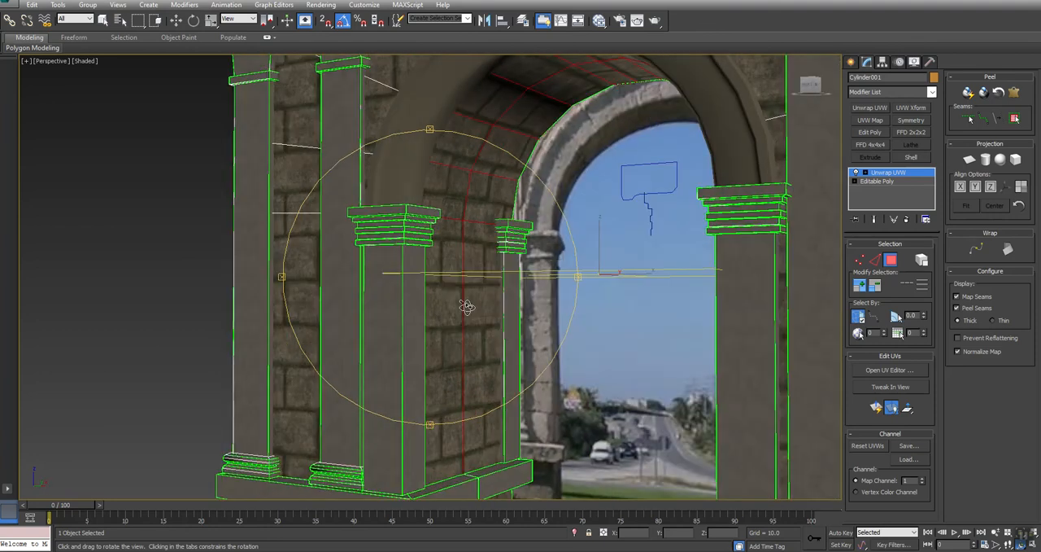
pyautogui.rightClick(468, 307)
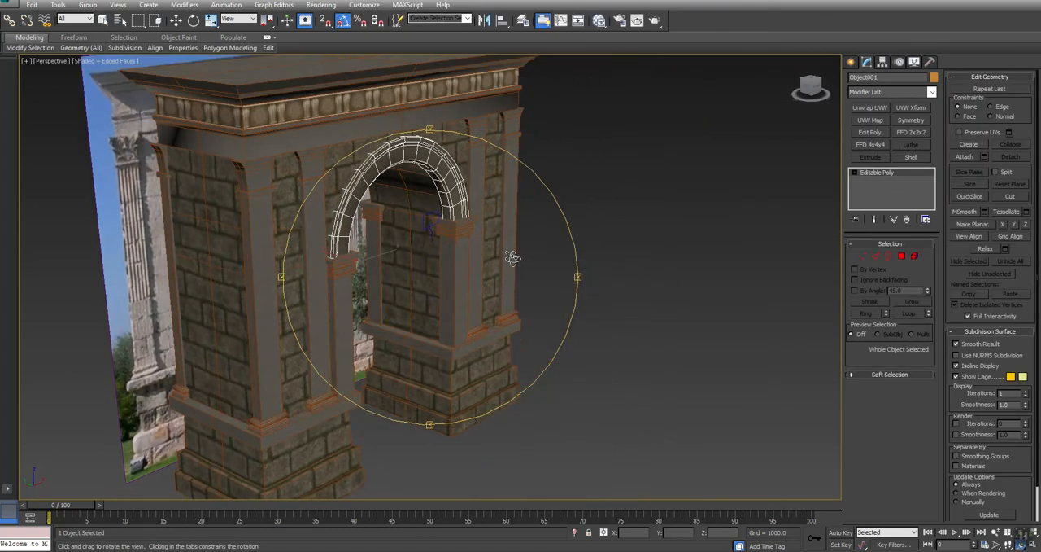
pyautogui.moveTo(513, 258); pyautogui.dragTo(431, 203)
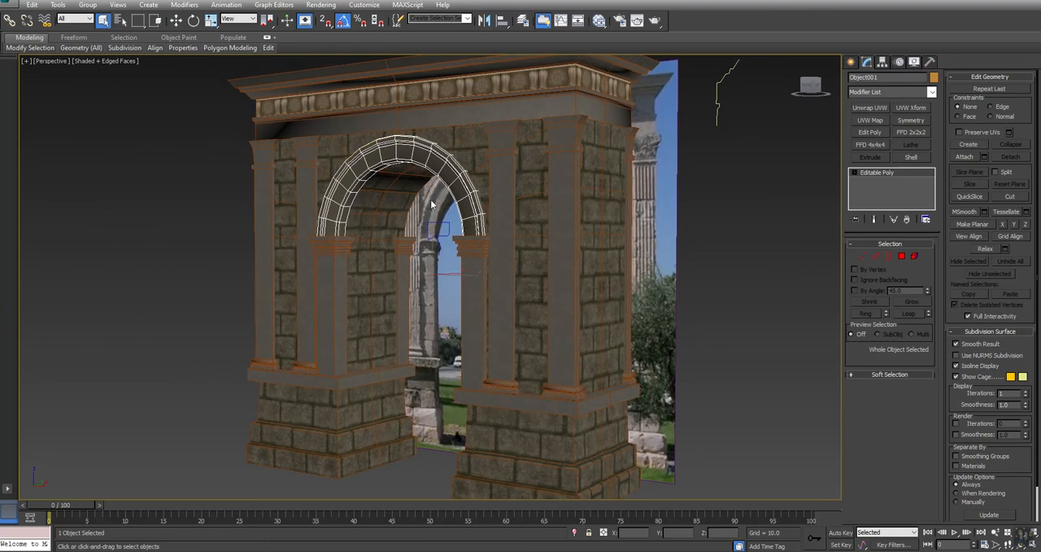